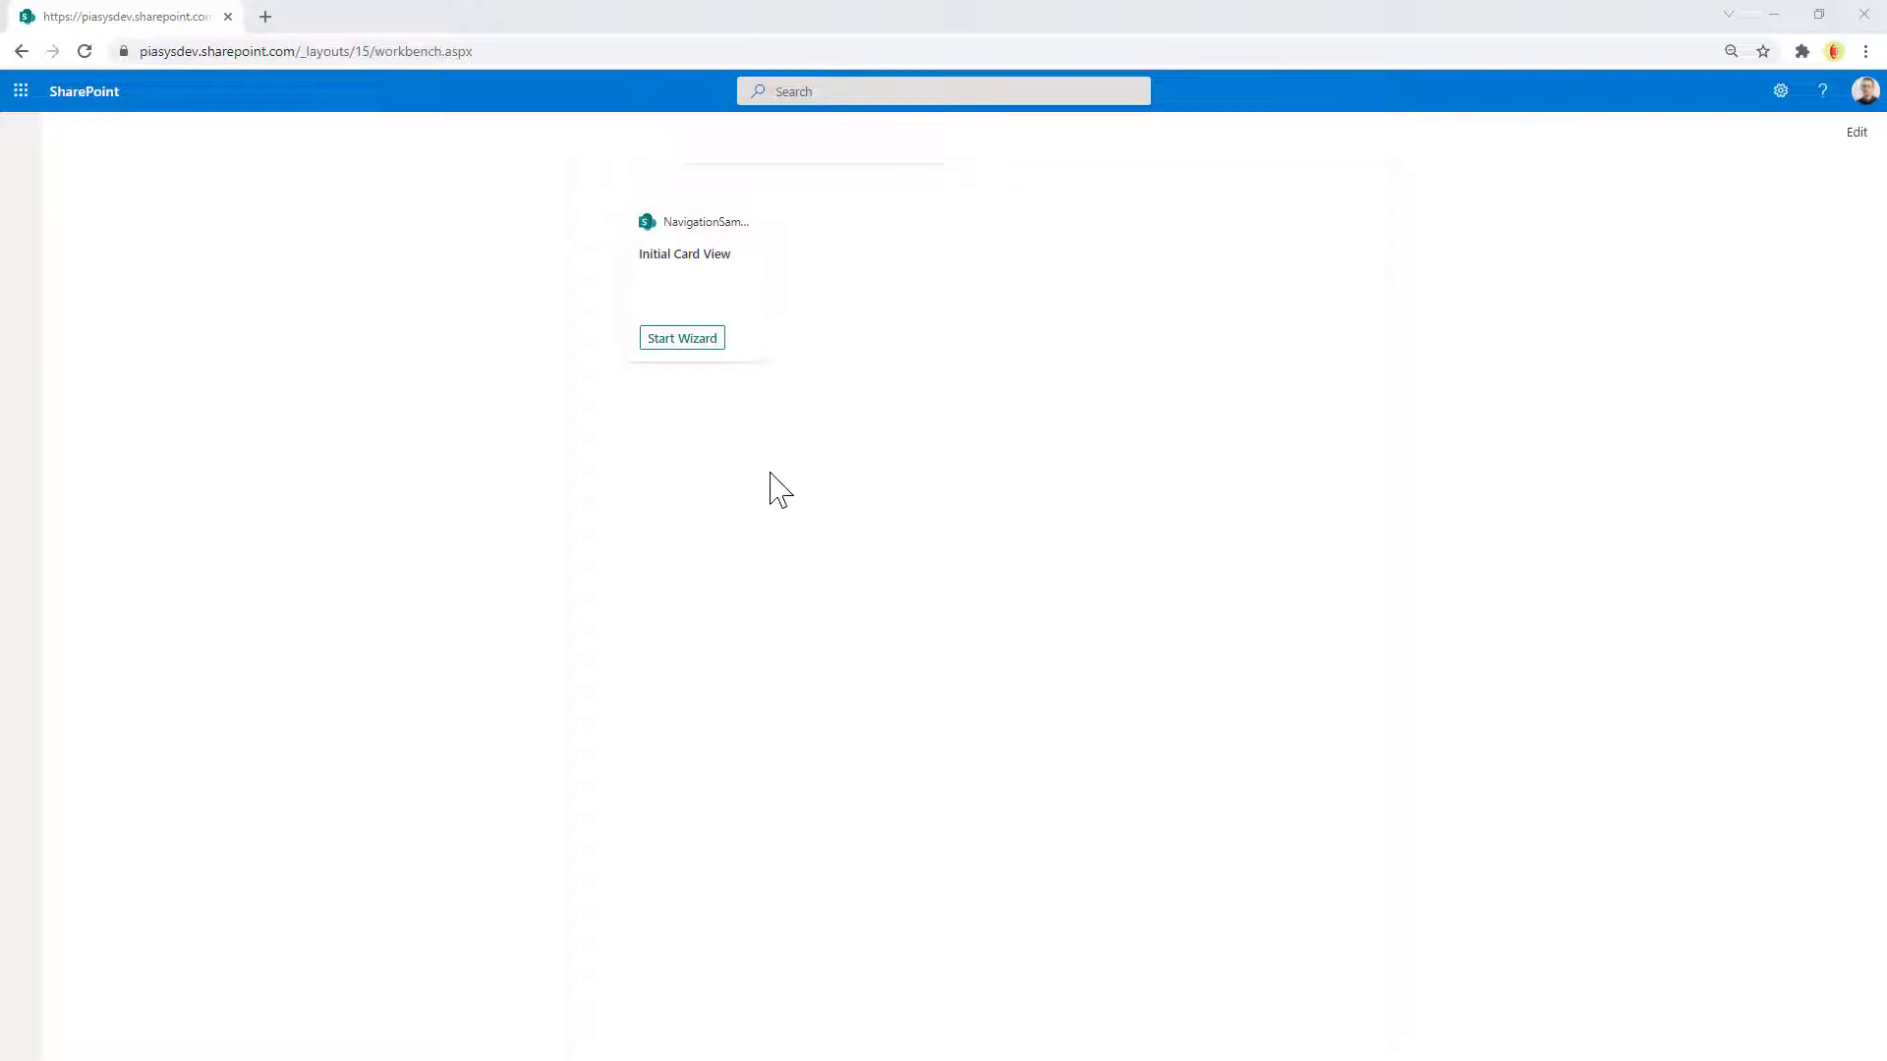
# Start the card's wizard and step through Quick Views One, Two and Three, then finish it
pyautogui.click(681, 337)
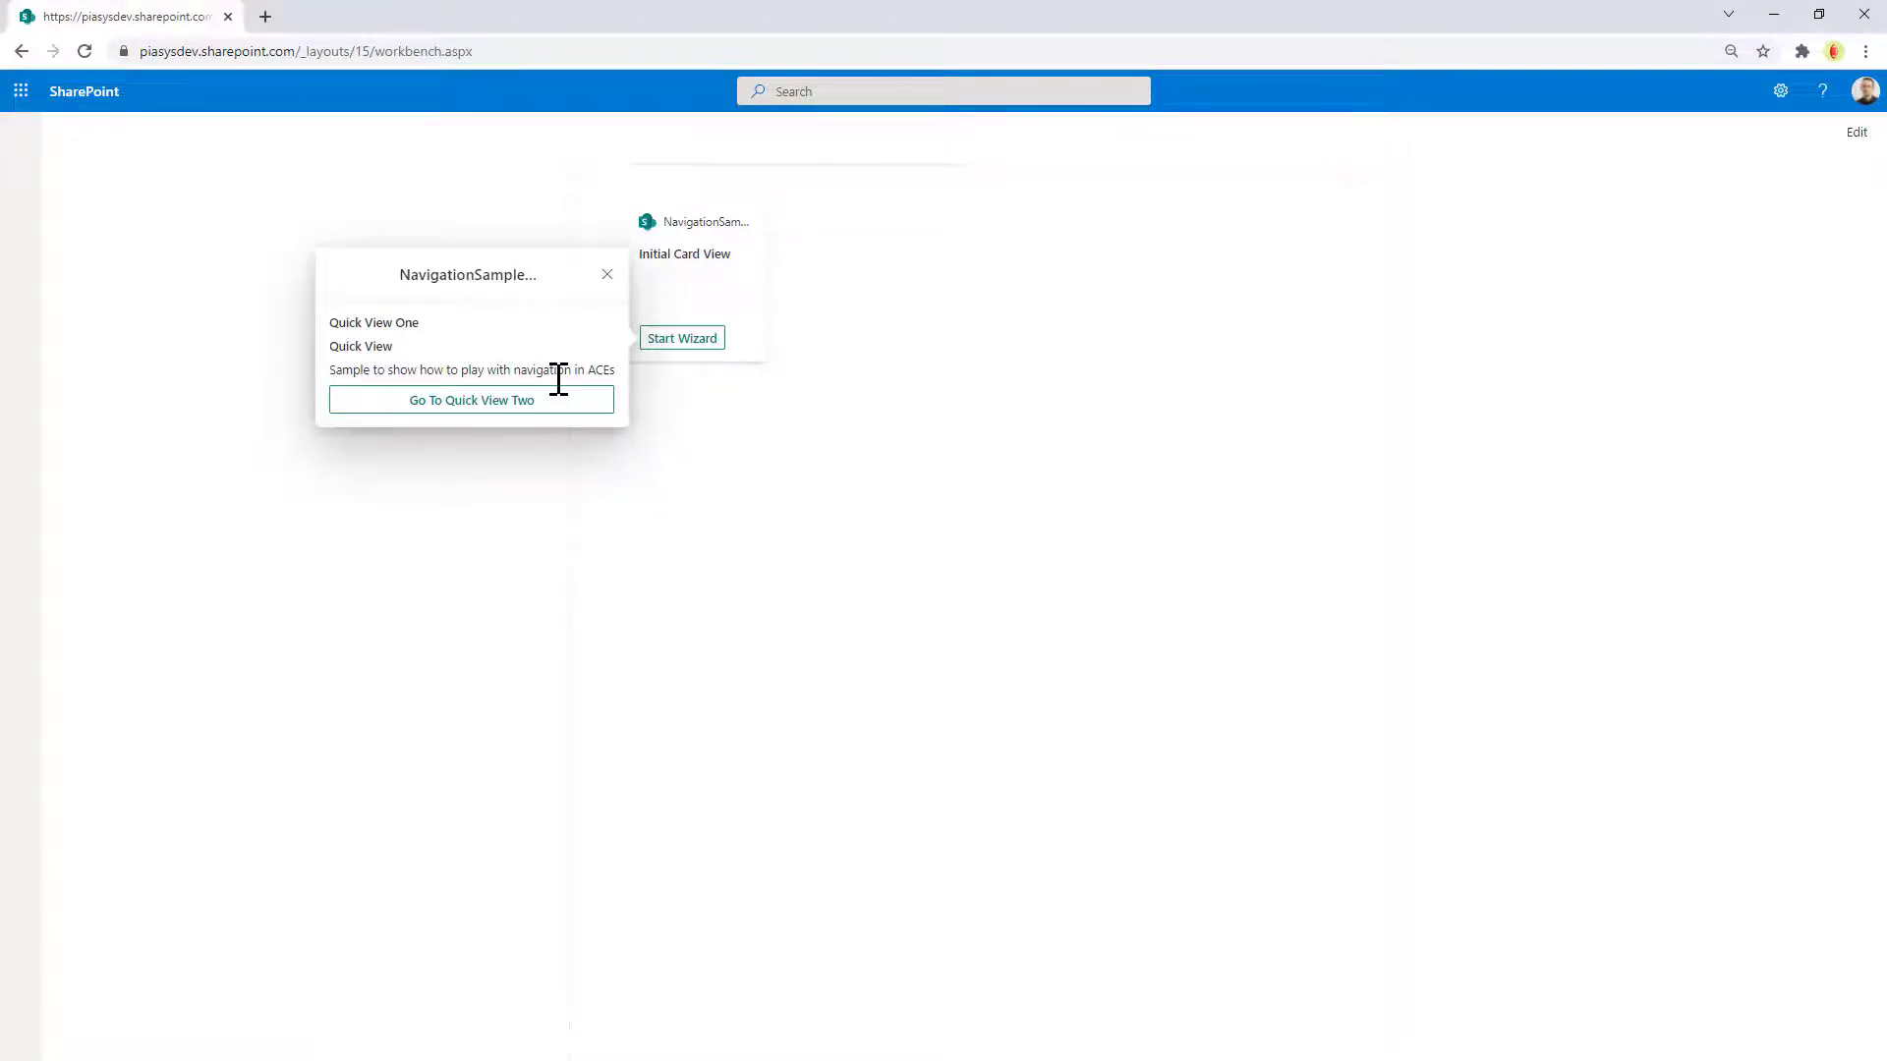
pyautogui.moveTo(499, 416)
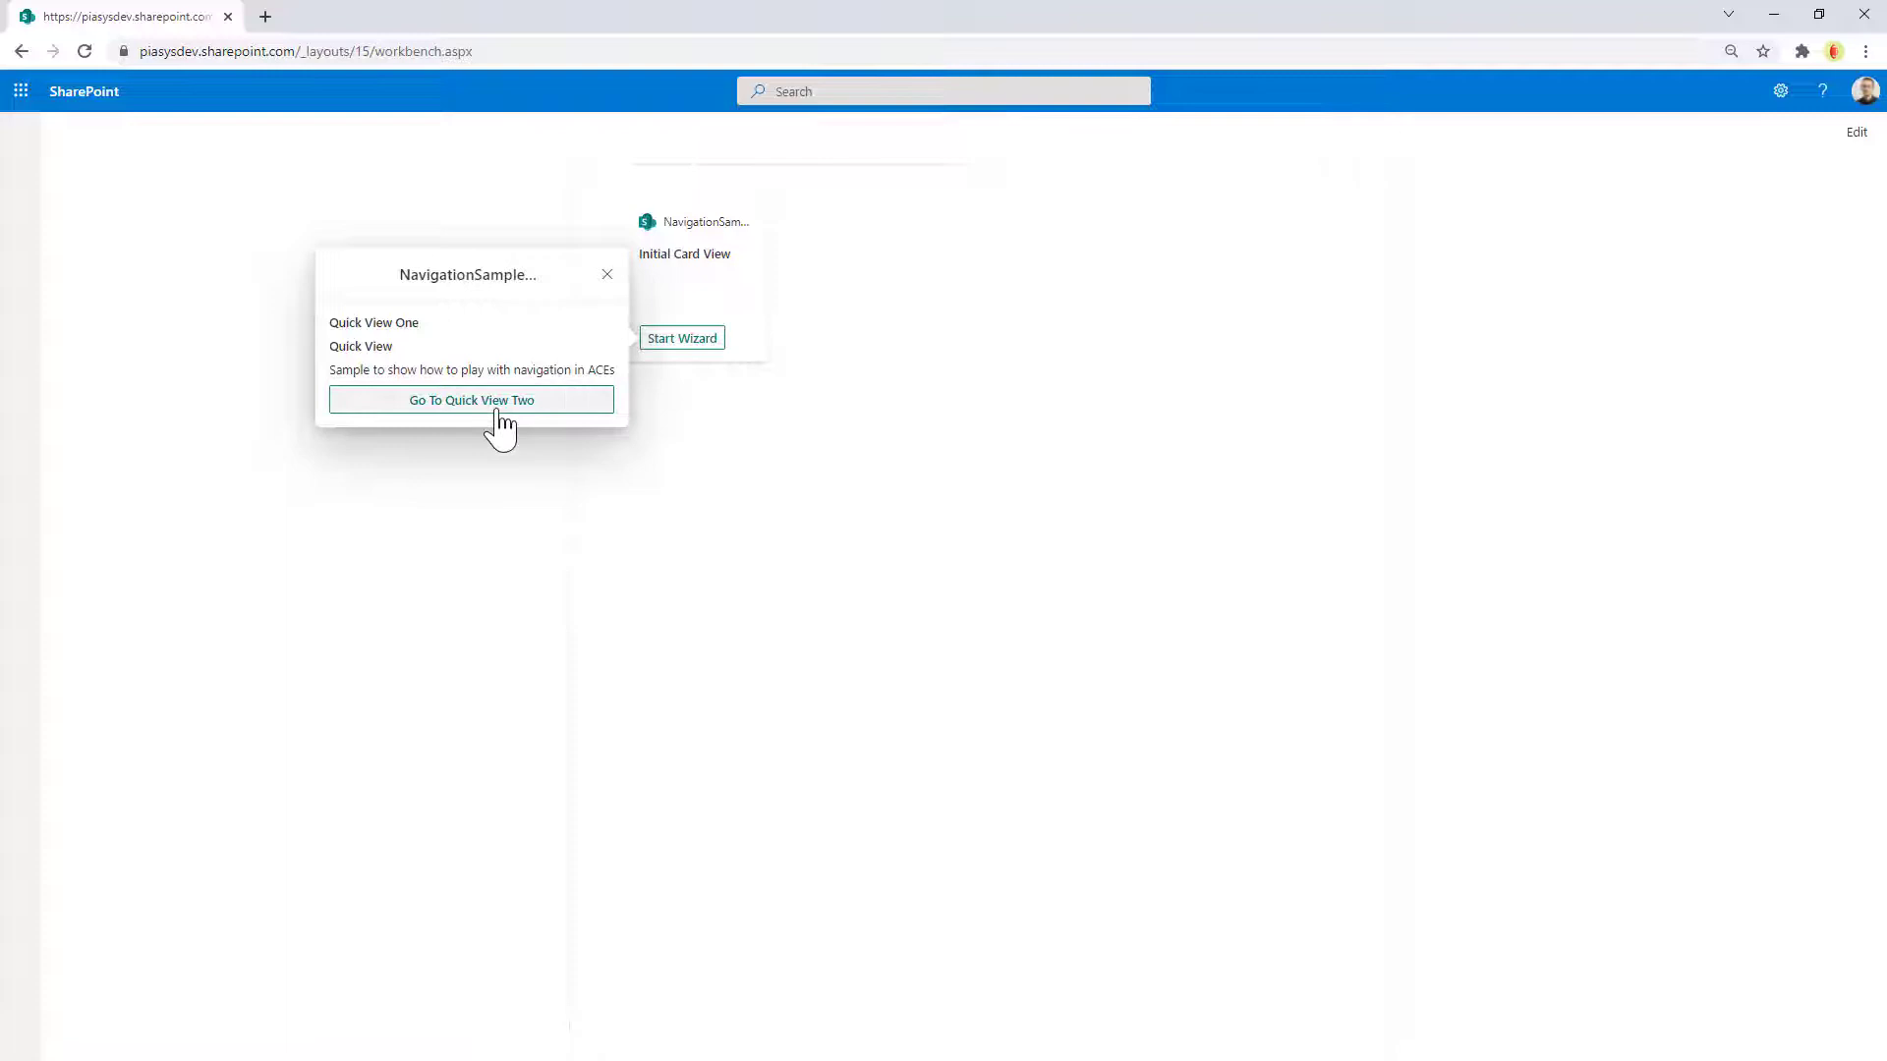
pyautogui.click(471, 400)
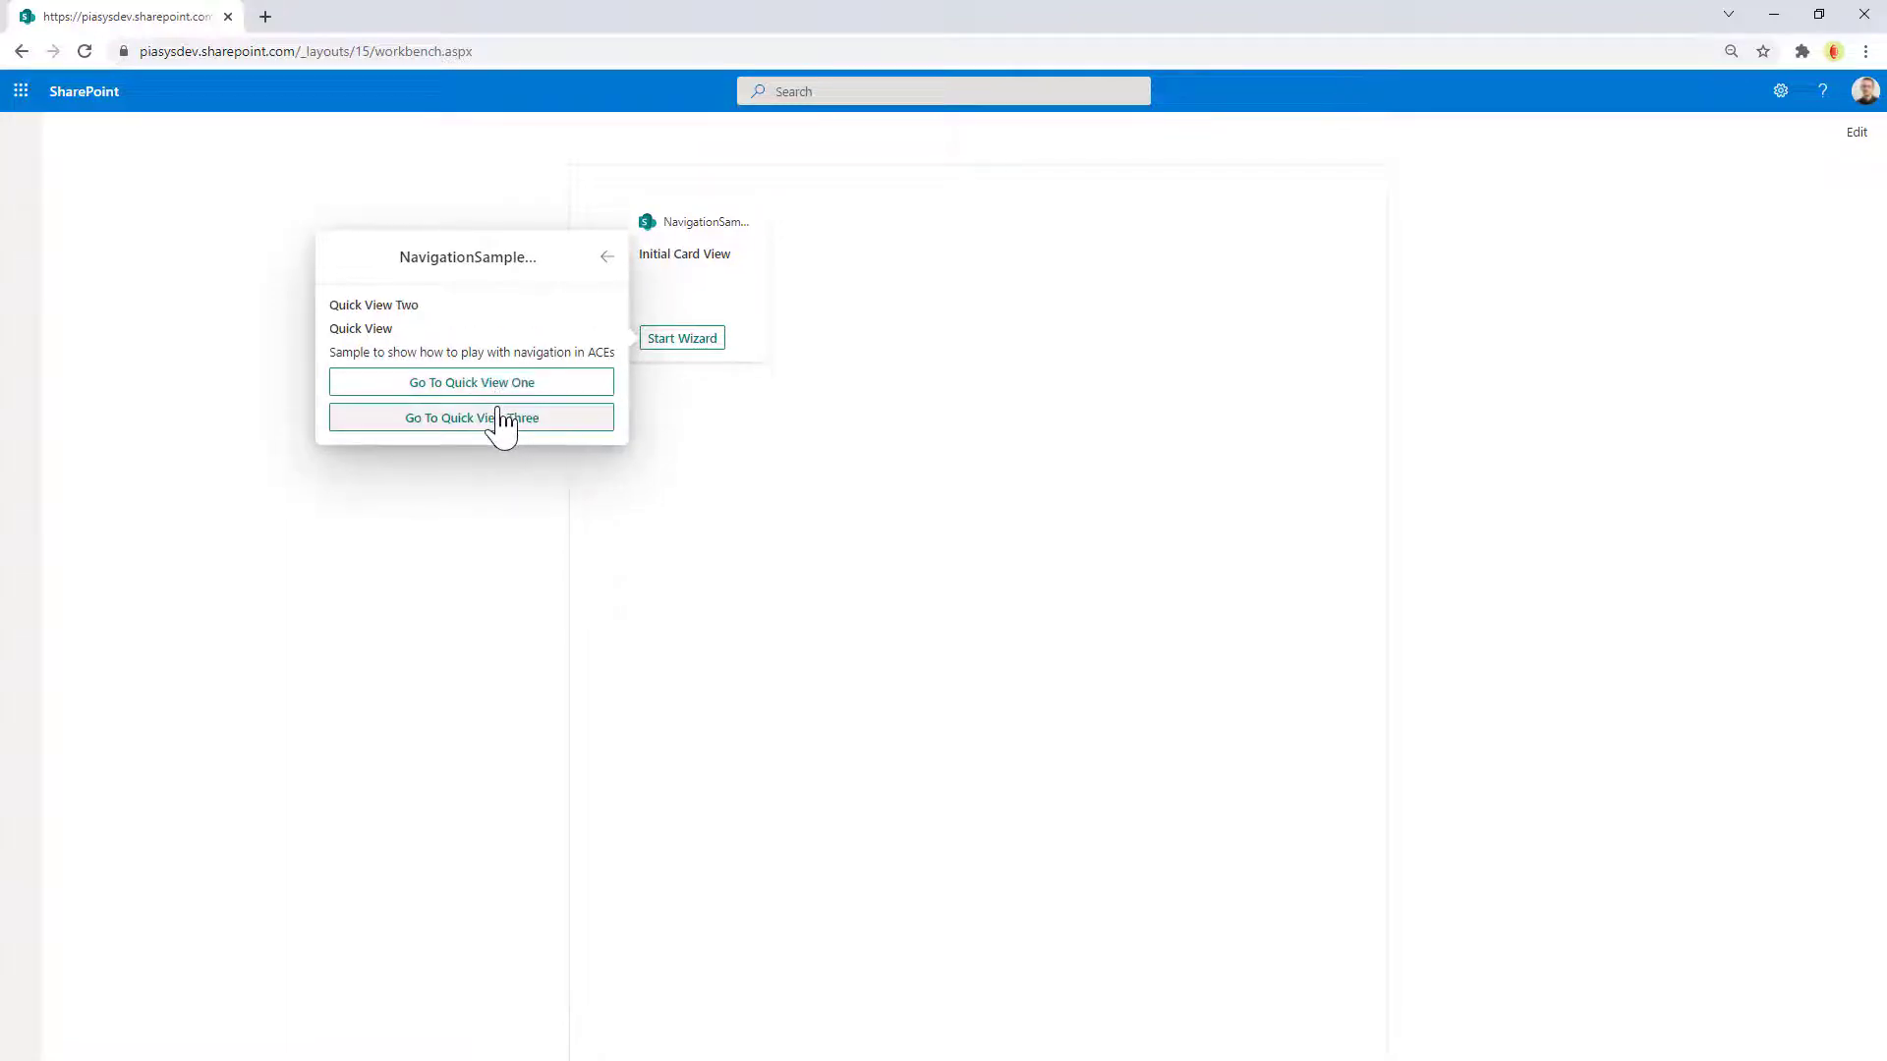
pyautogui.click(471, 417)
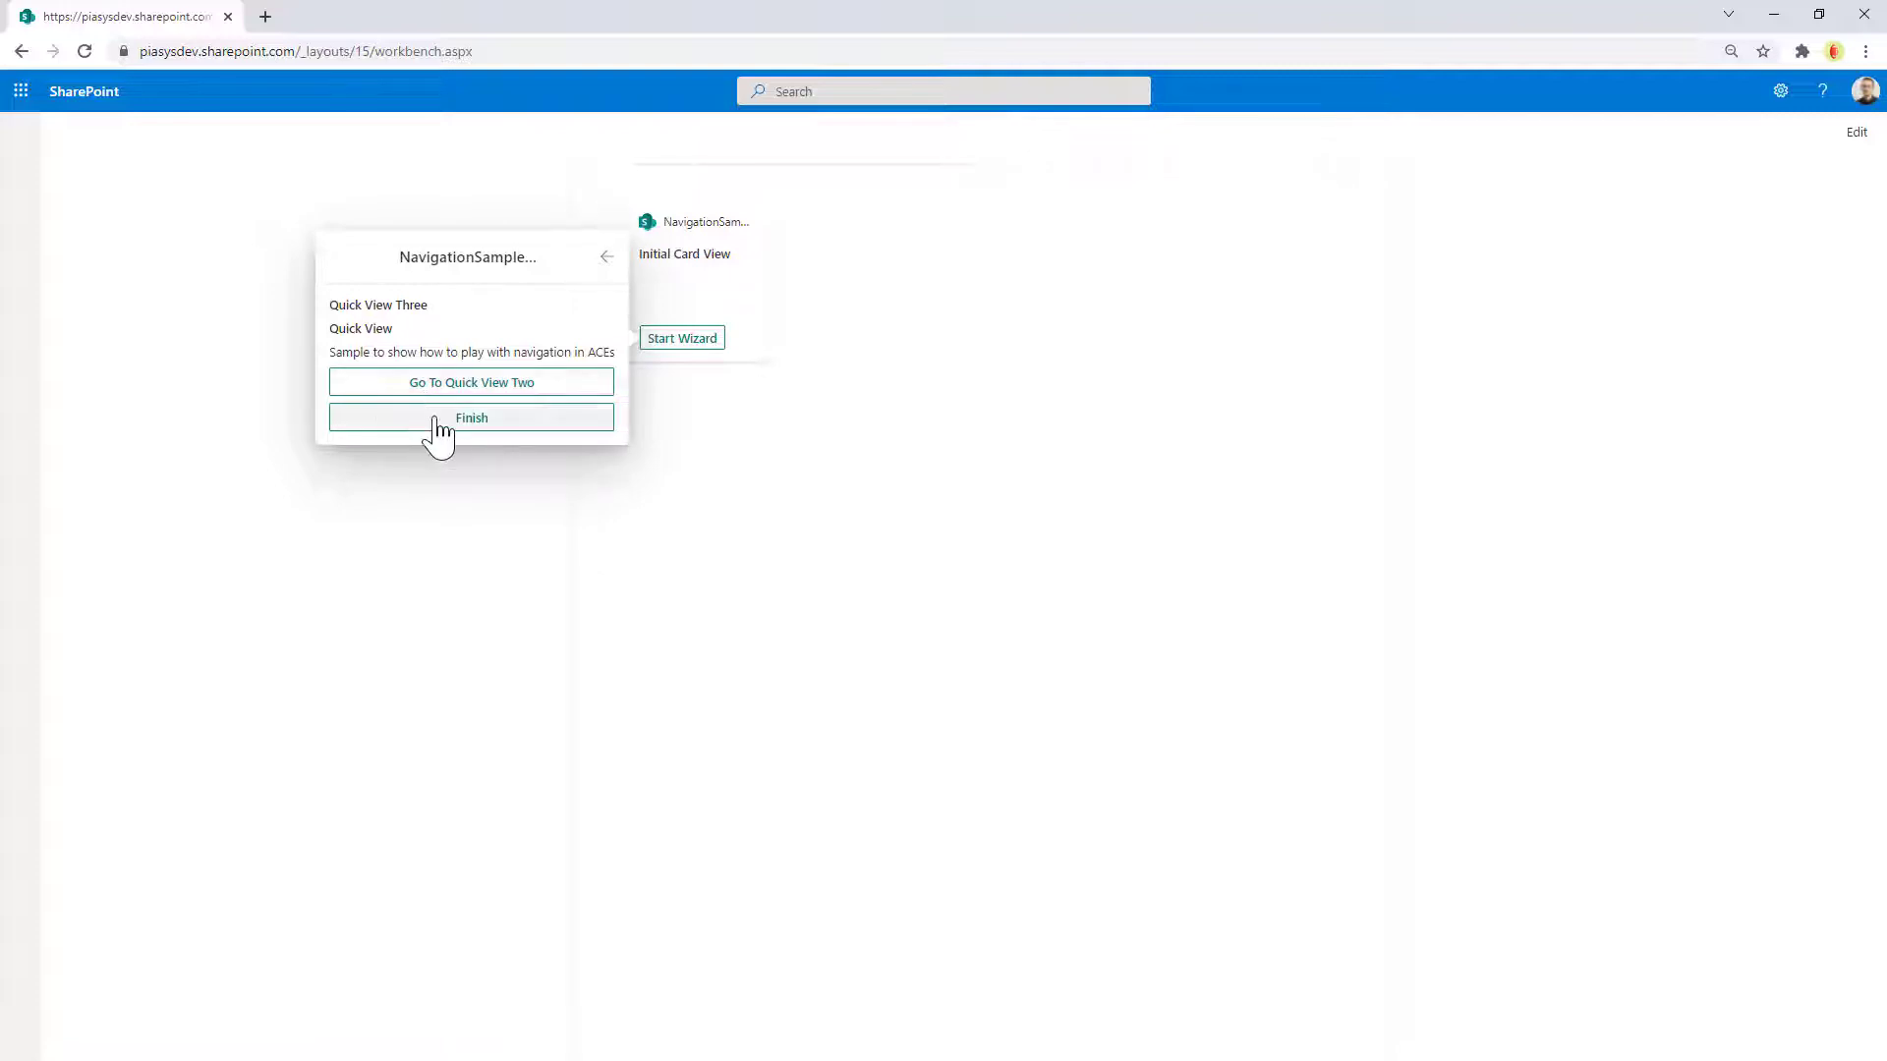
pyautogui.click(470, 418)
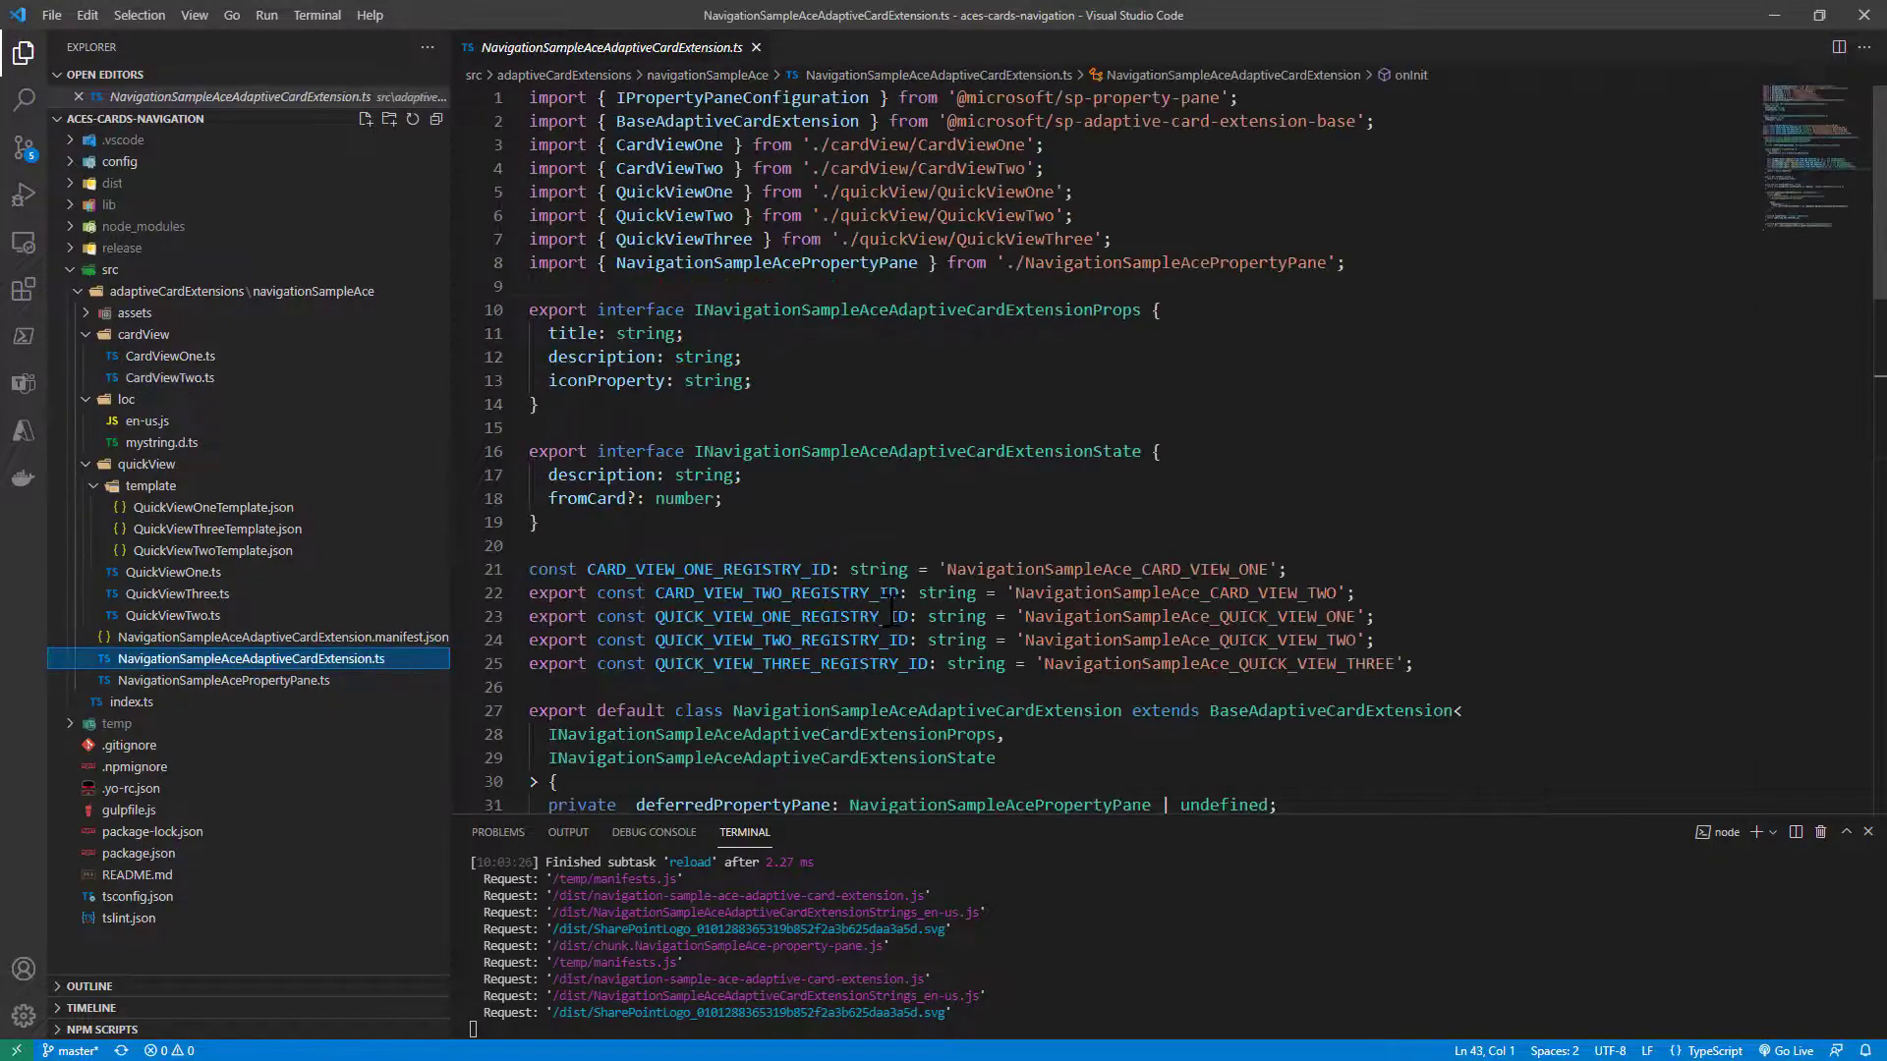
pyautogui.scroll(-3)
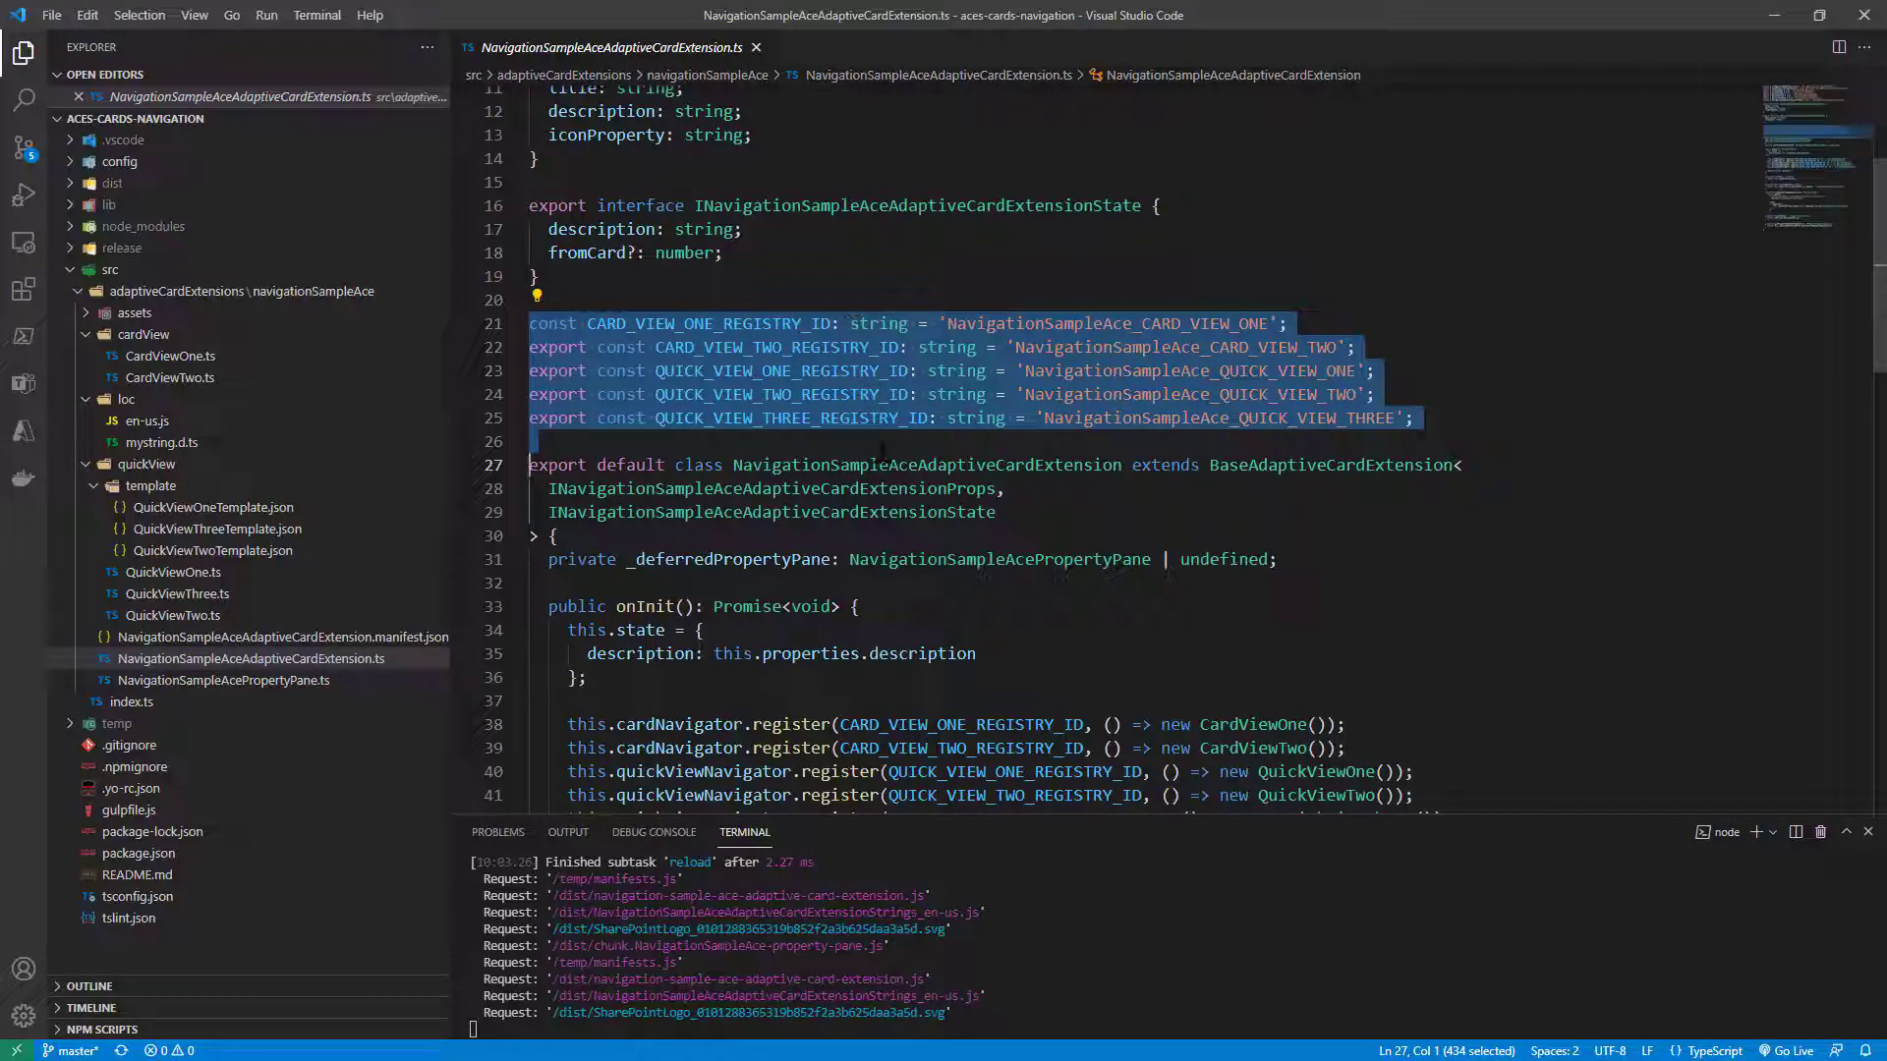
pyautogui.scroll(-3)
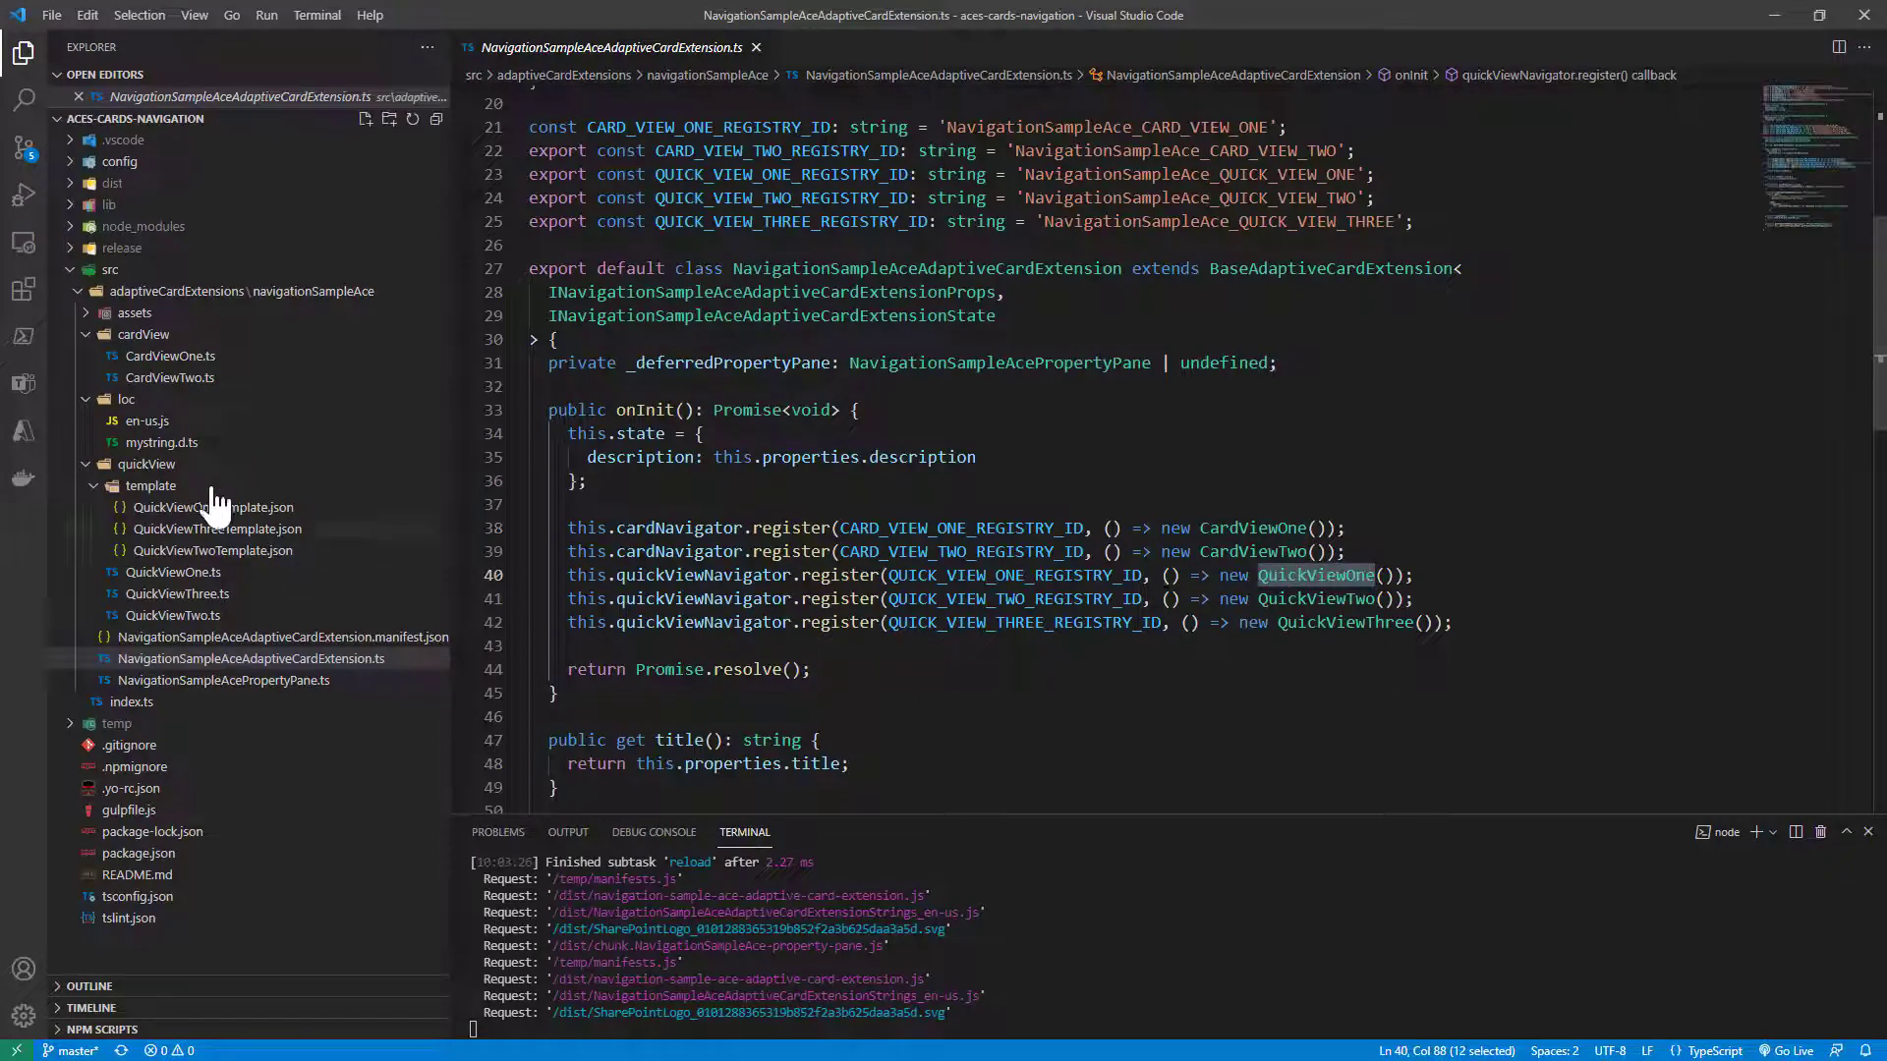
# Review CardViewOne.ts's Quick View One button action, then open QuickViewOneTemplate.json
pyautogui.doubleClick(170, 356)
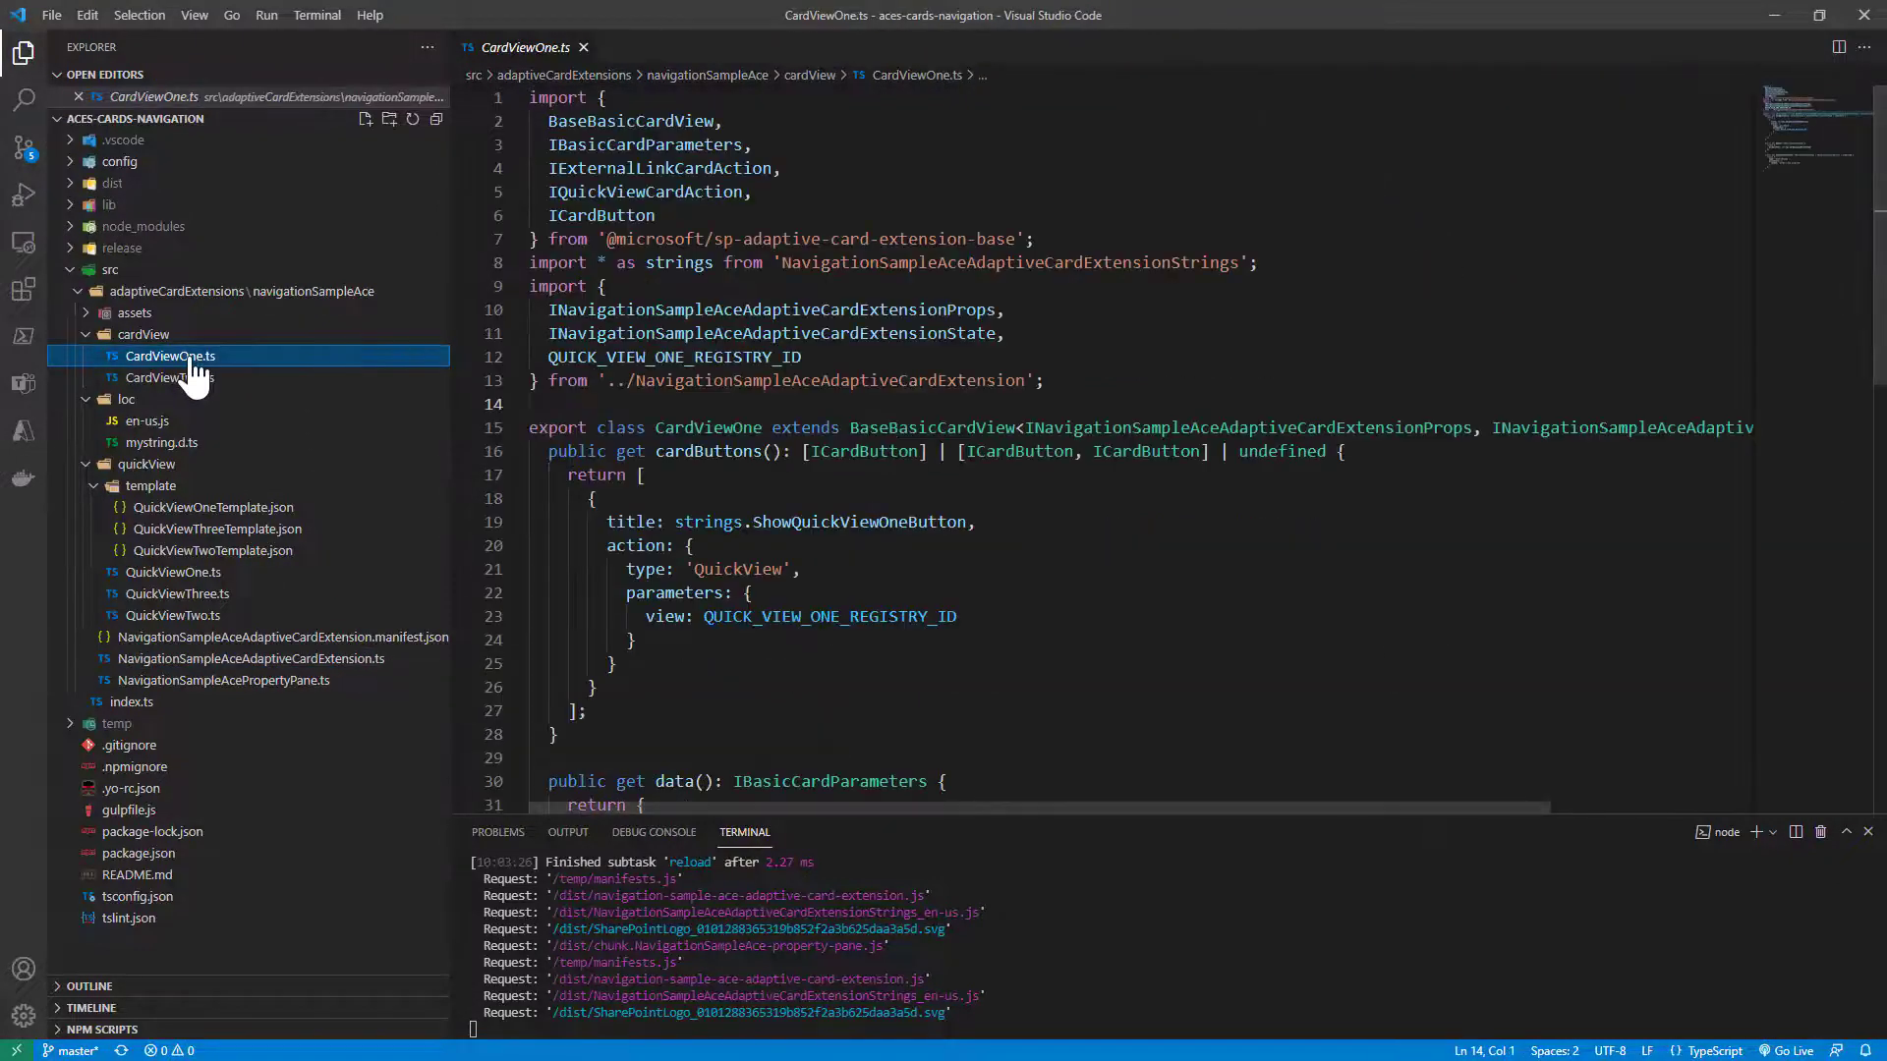
pyautogui.scroll(-3)
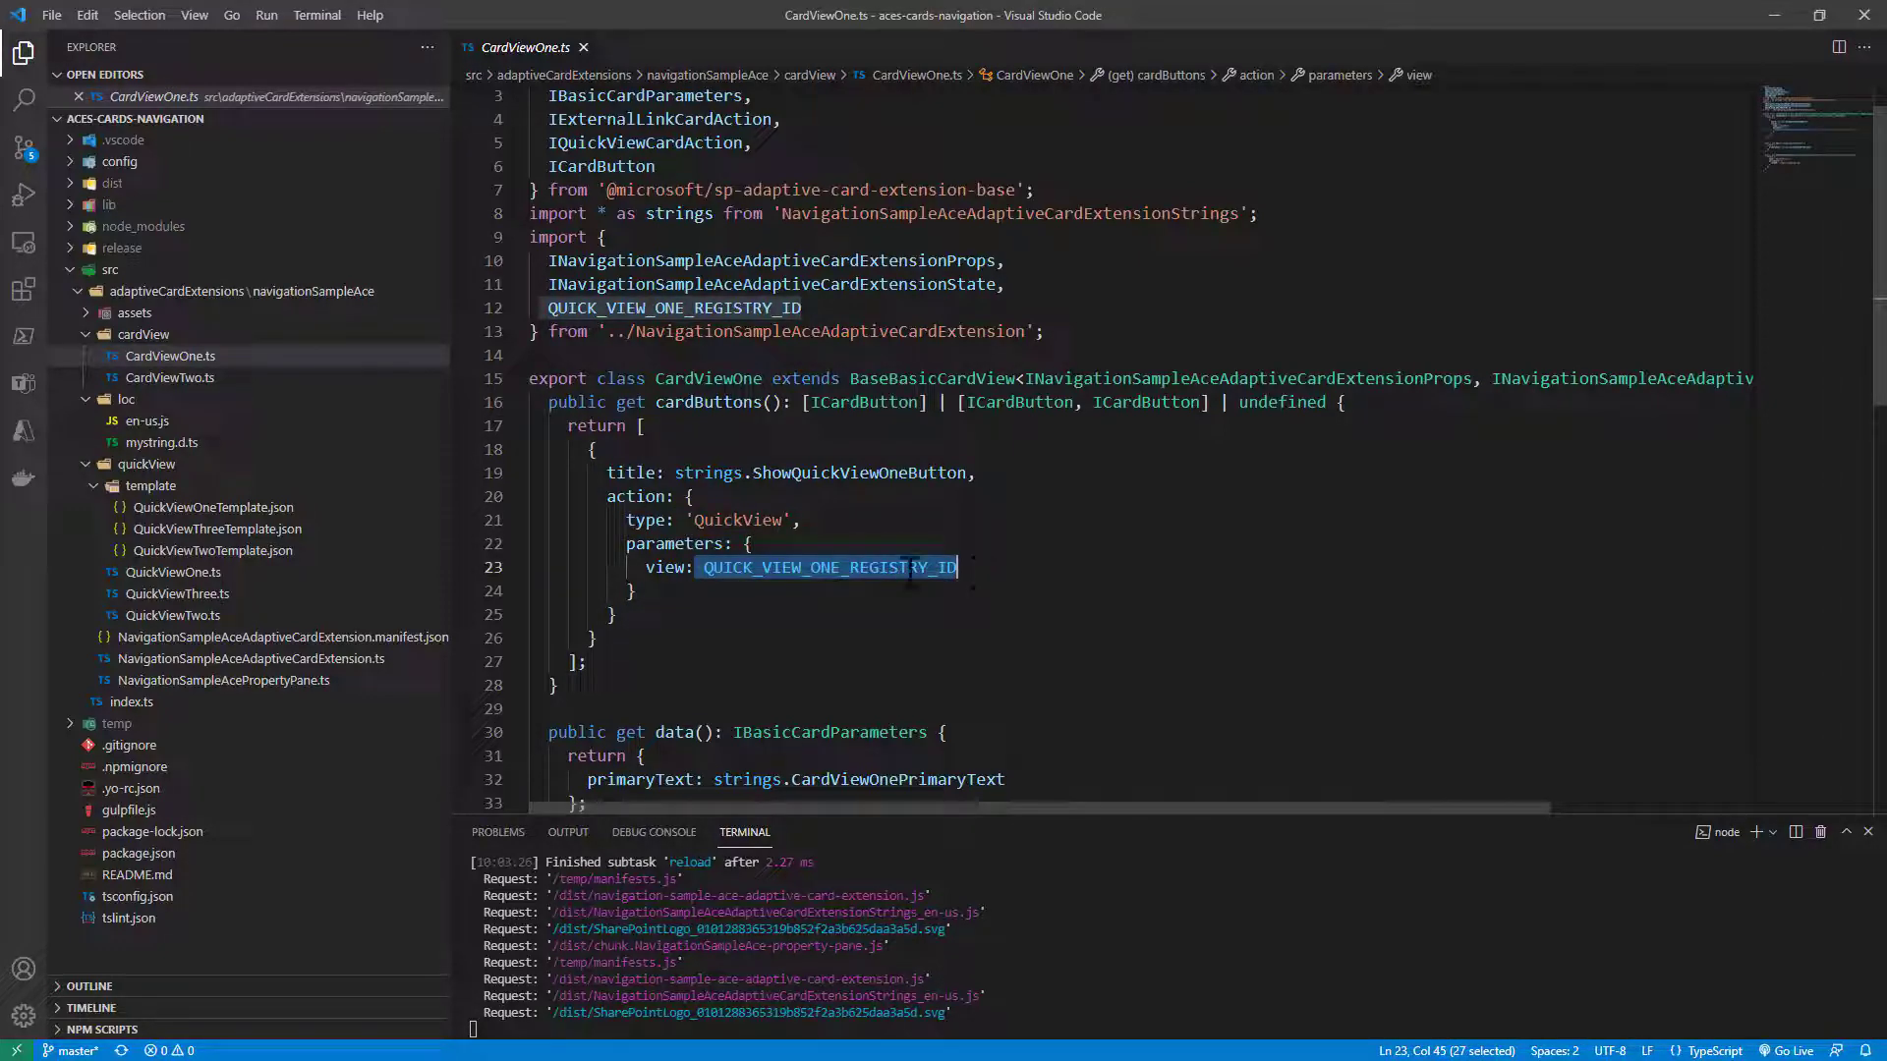
pyautogui.click(173, 572)
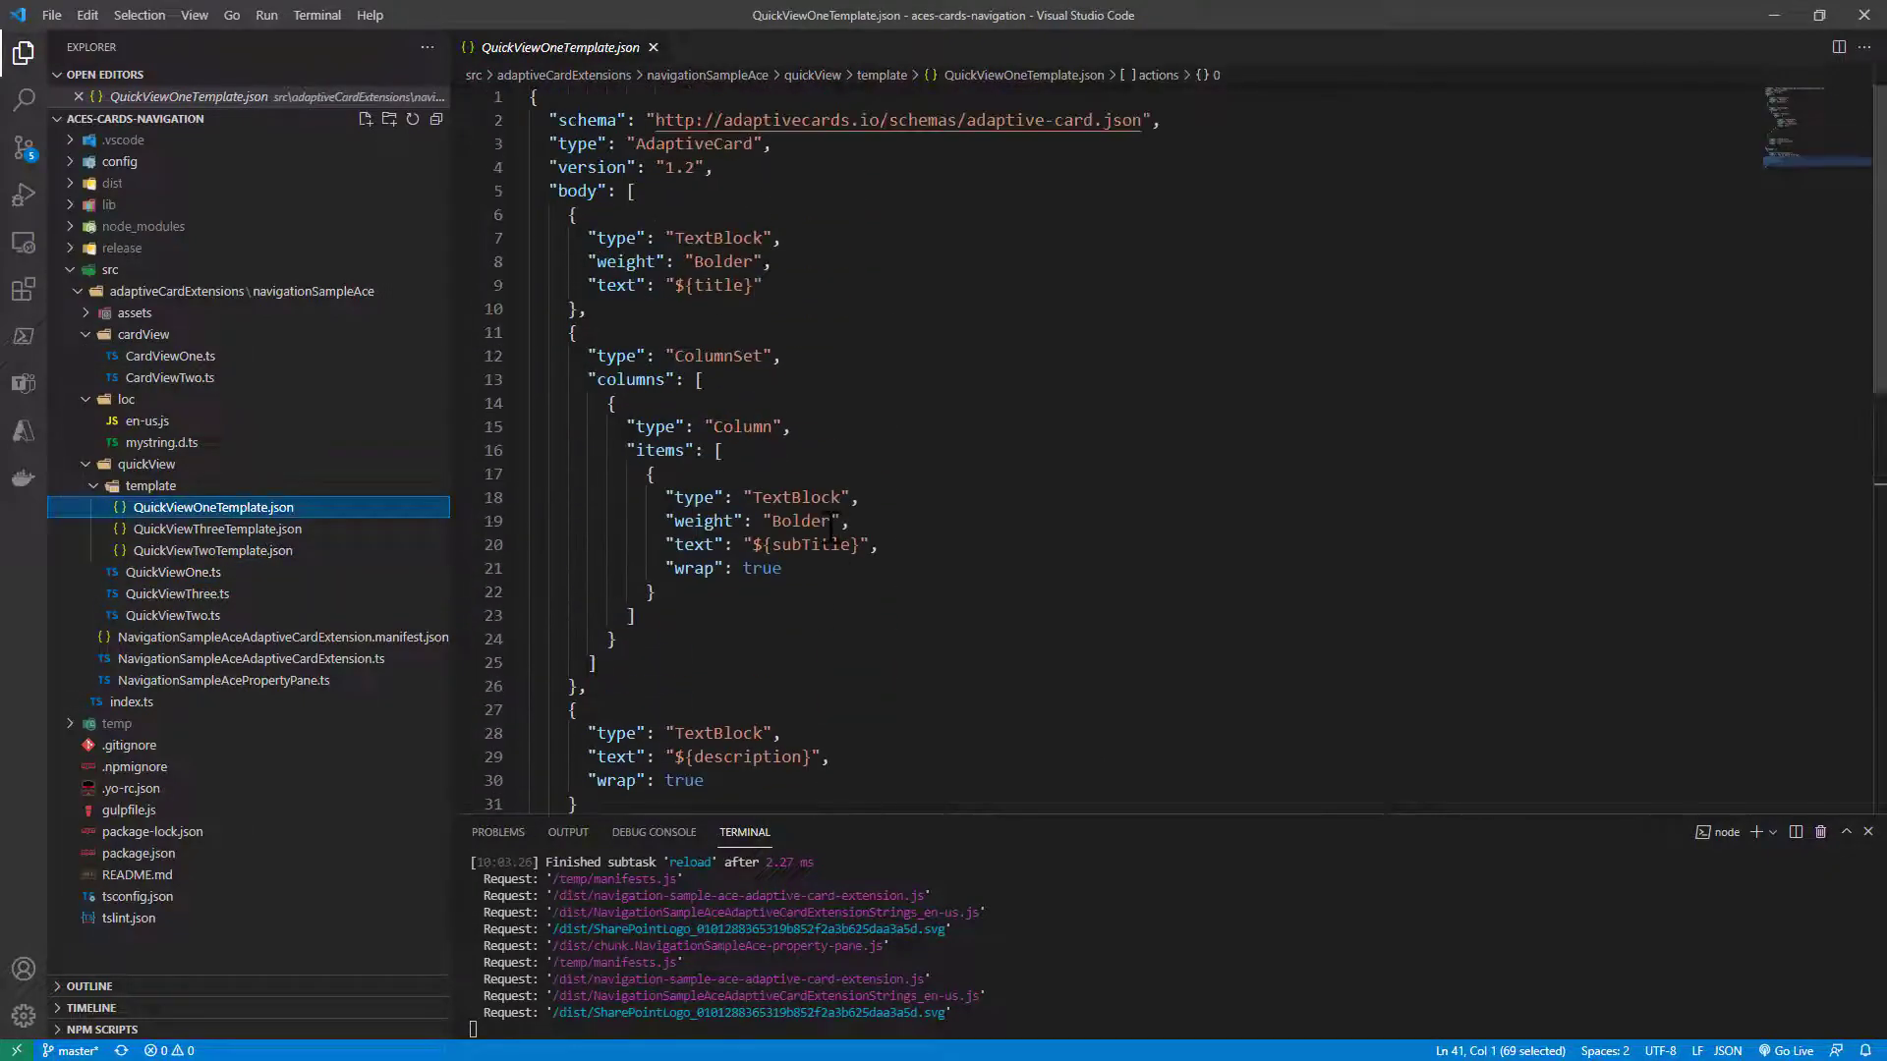
# Highlight the template's submit action fromCard data, then open QuickViewOne.ts
pyautogui.scroll(-3)
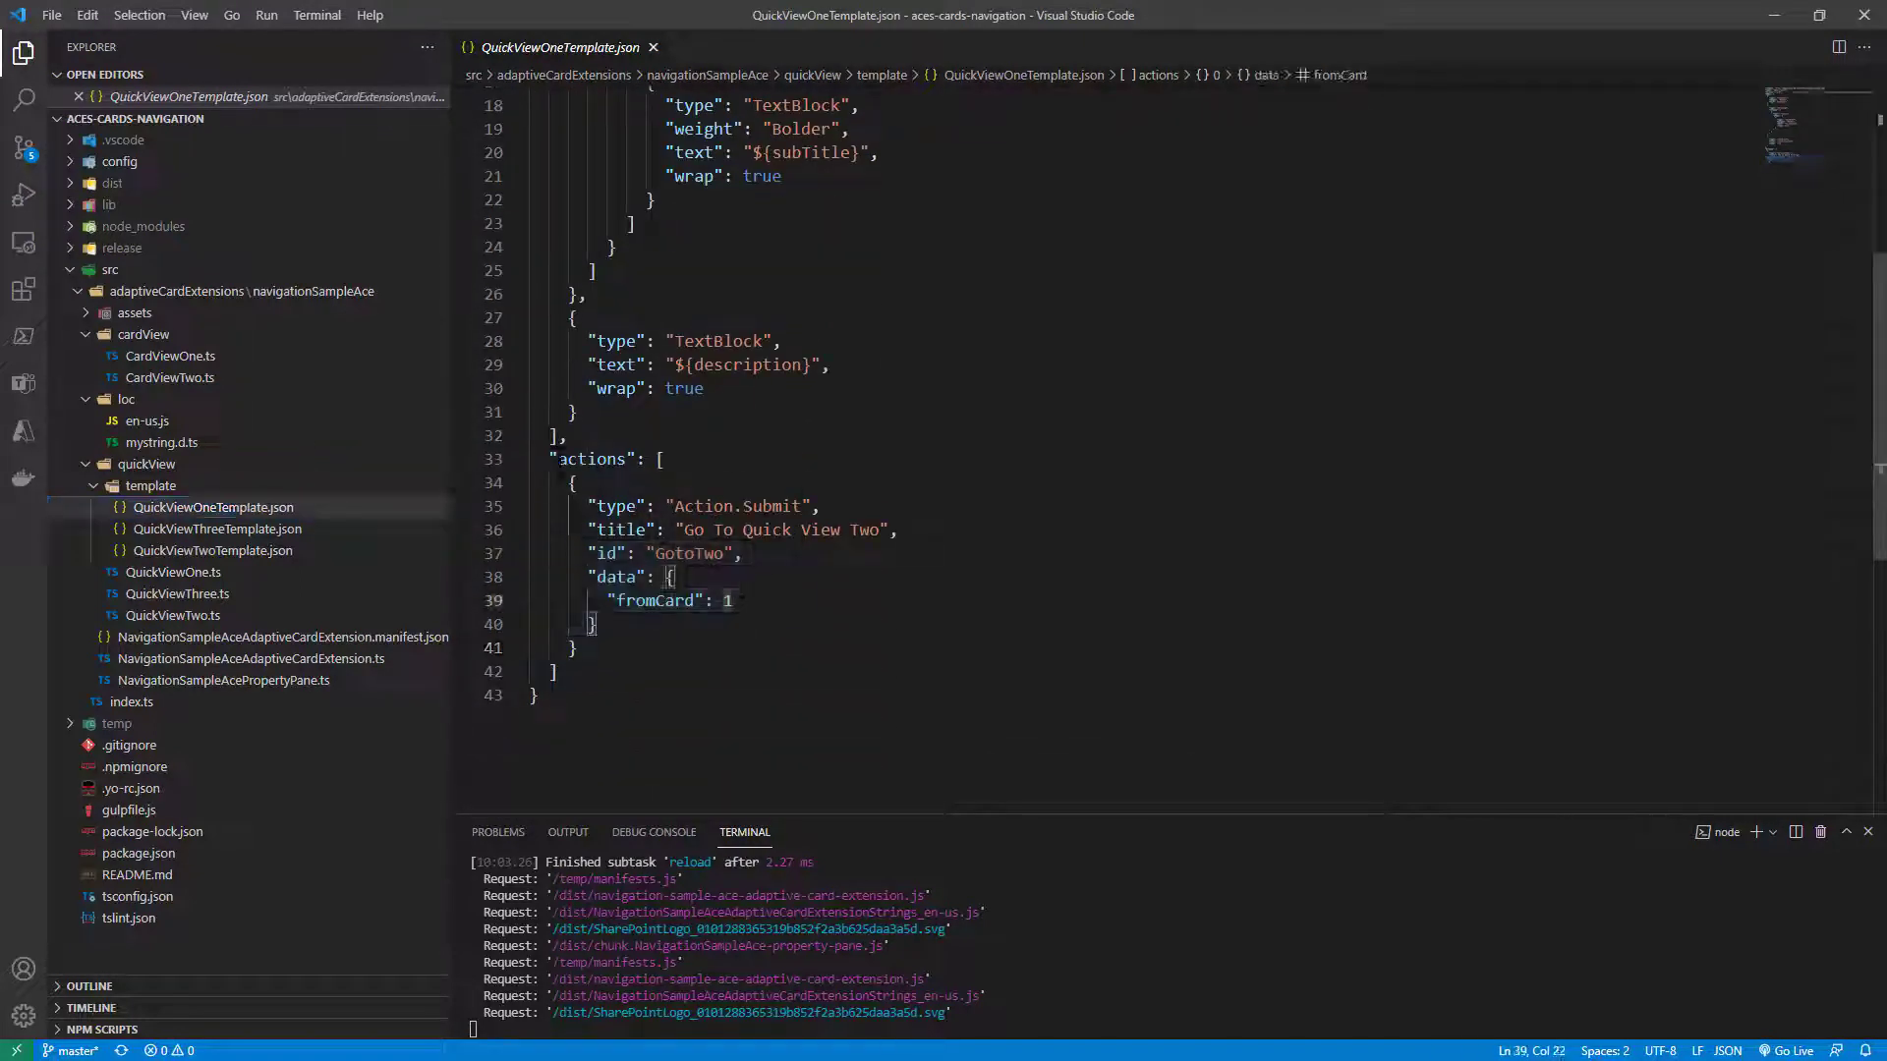
pyautogui.doubleClick(740, 507)
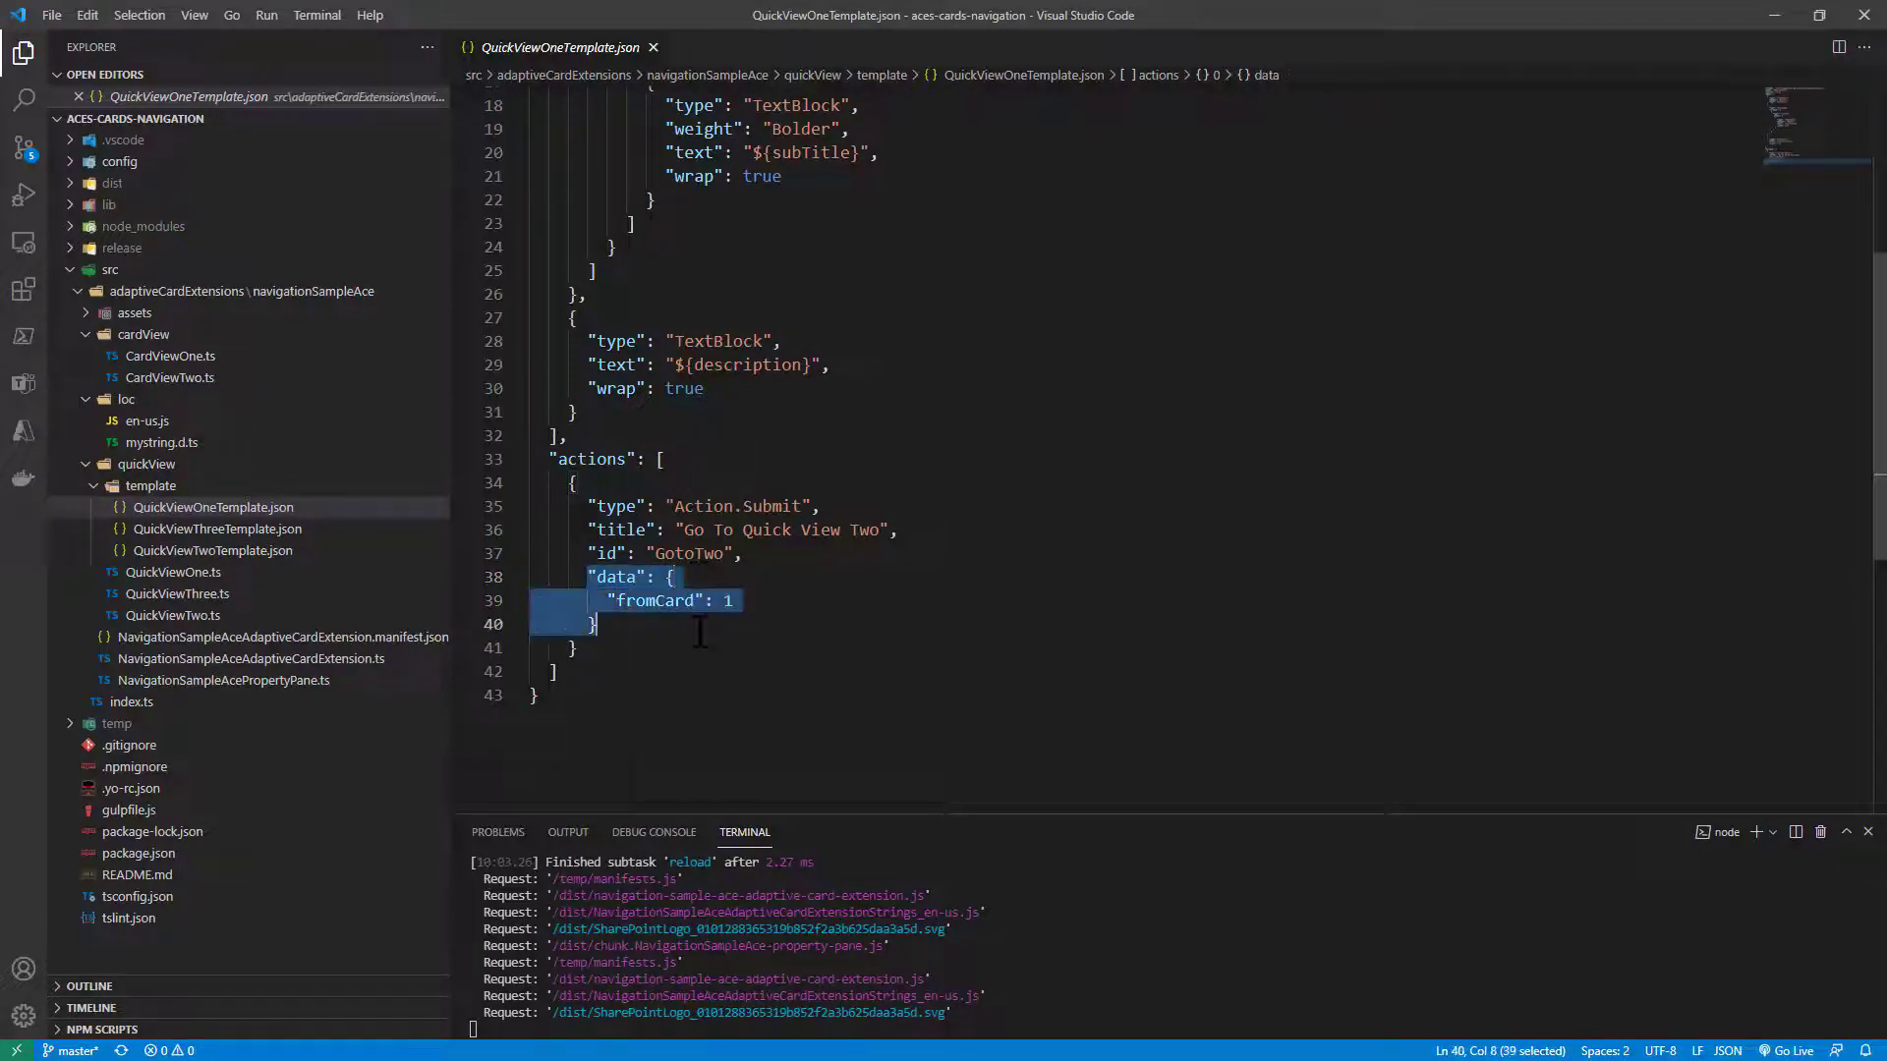
pyautogui.click(172, 572)
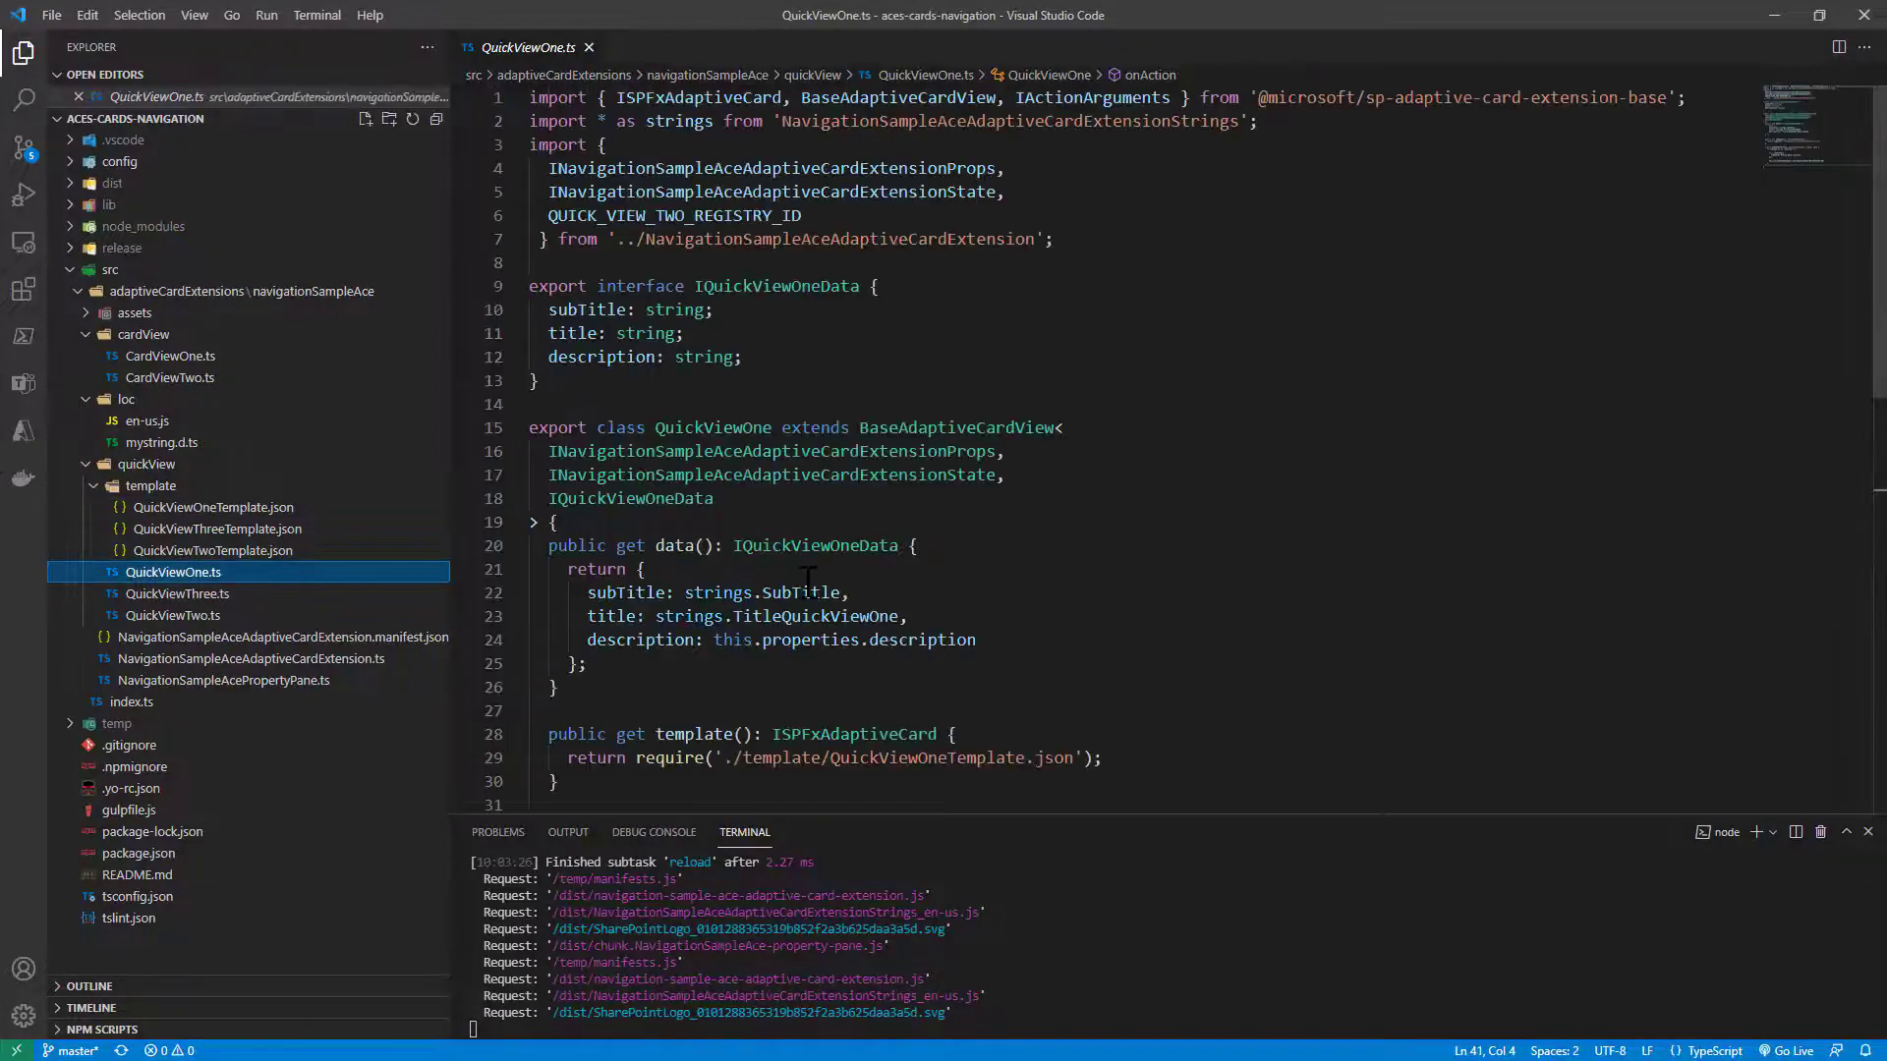
pyautogui.scroll(-3)
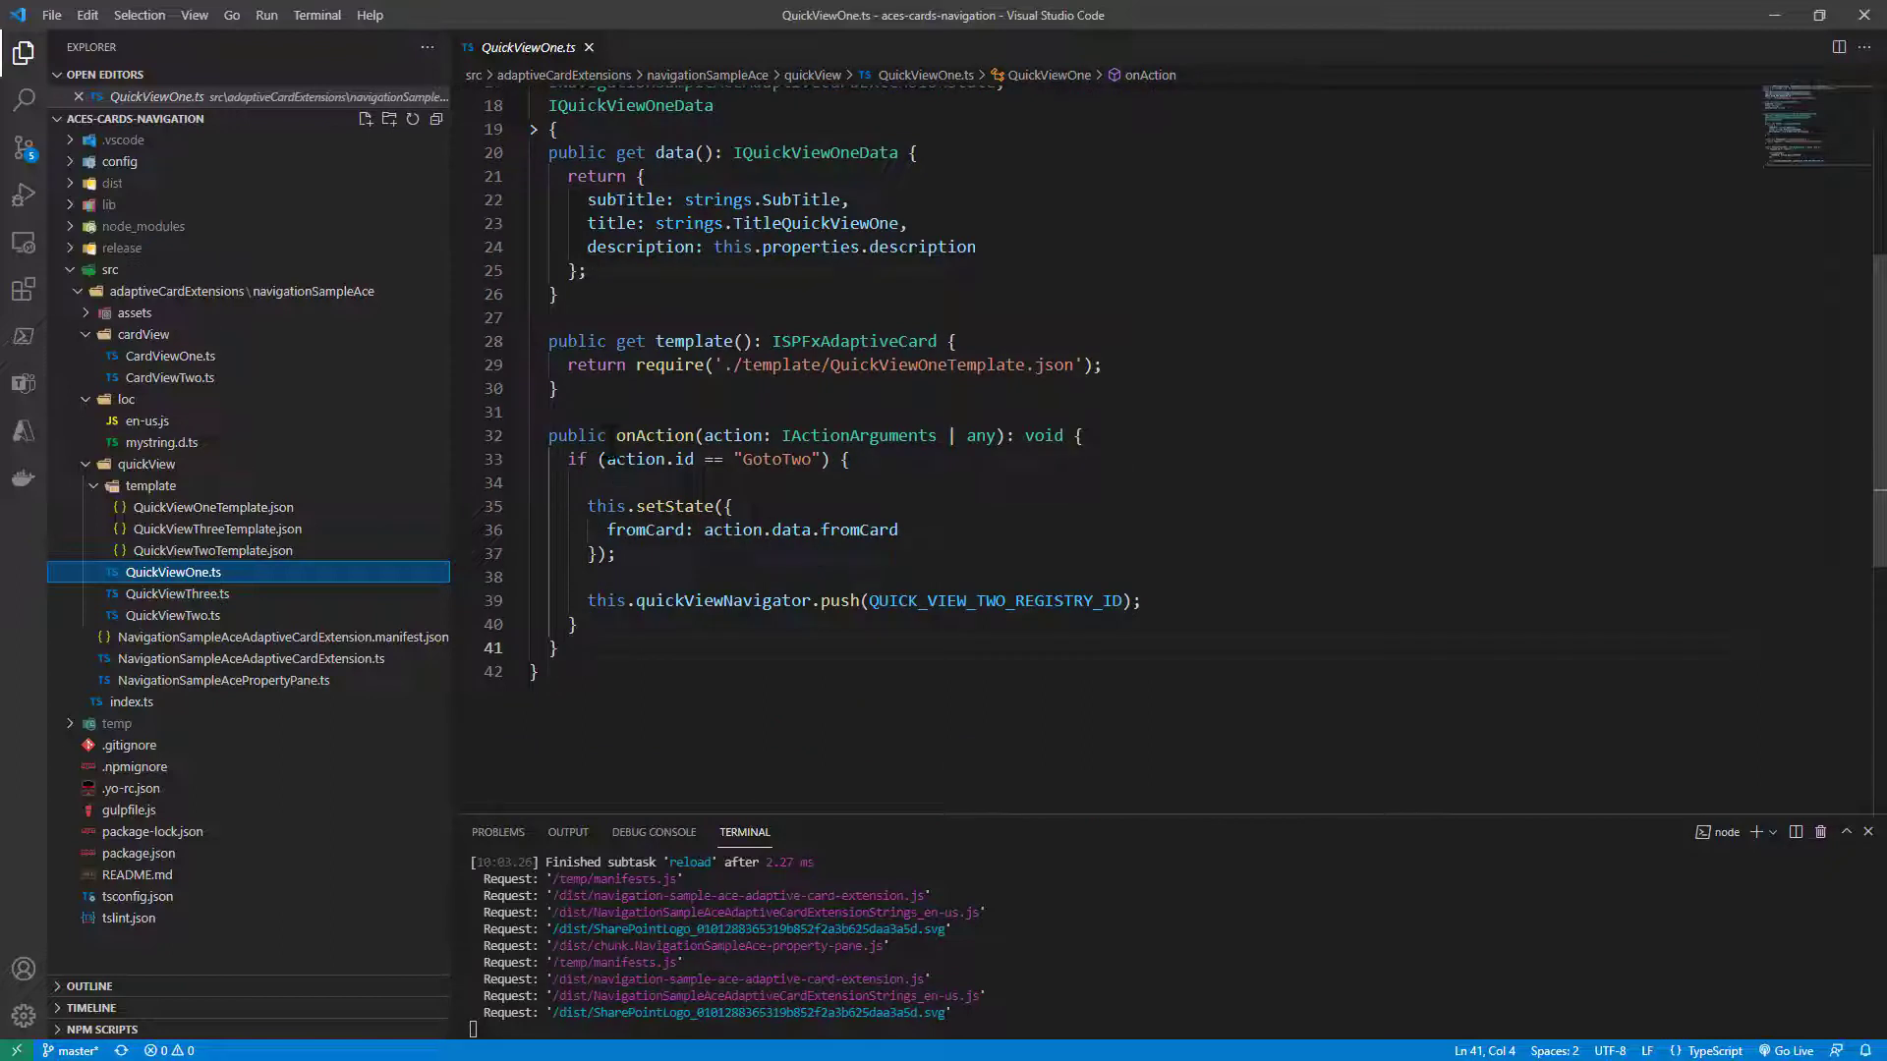
pyautogui.doubleClick(653, 435)
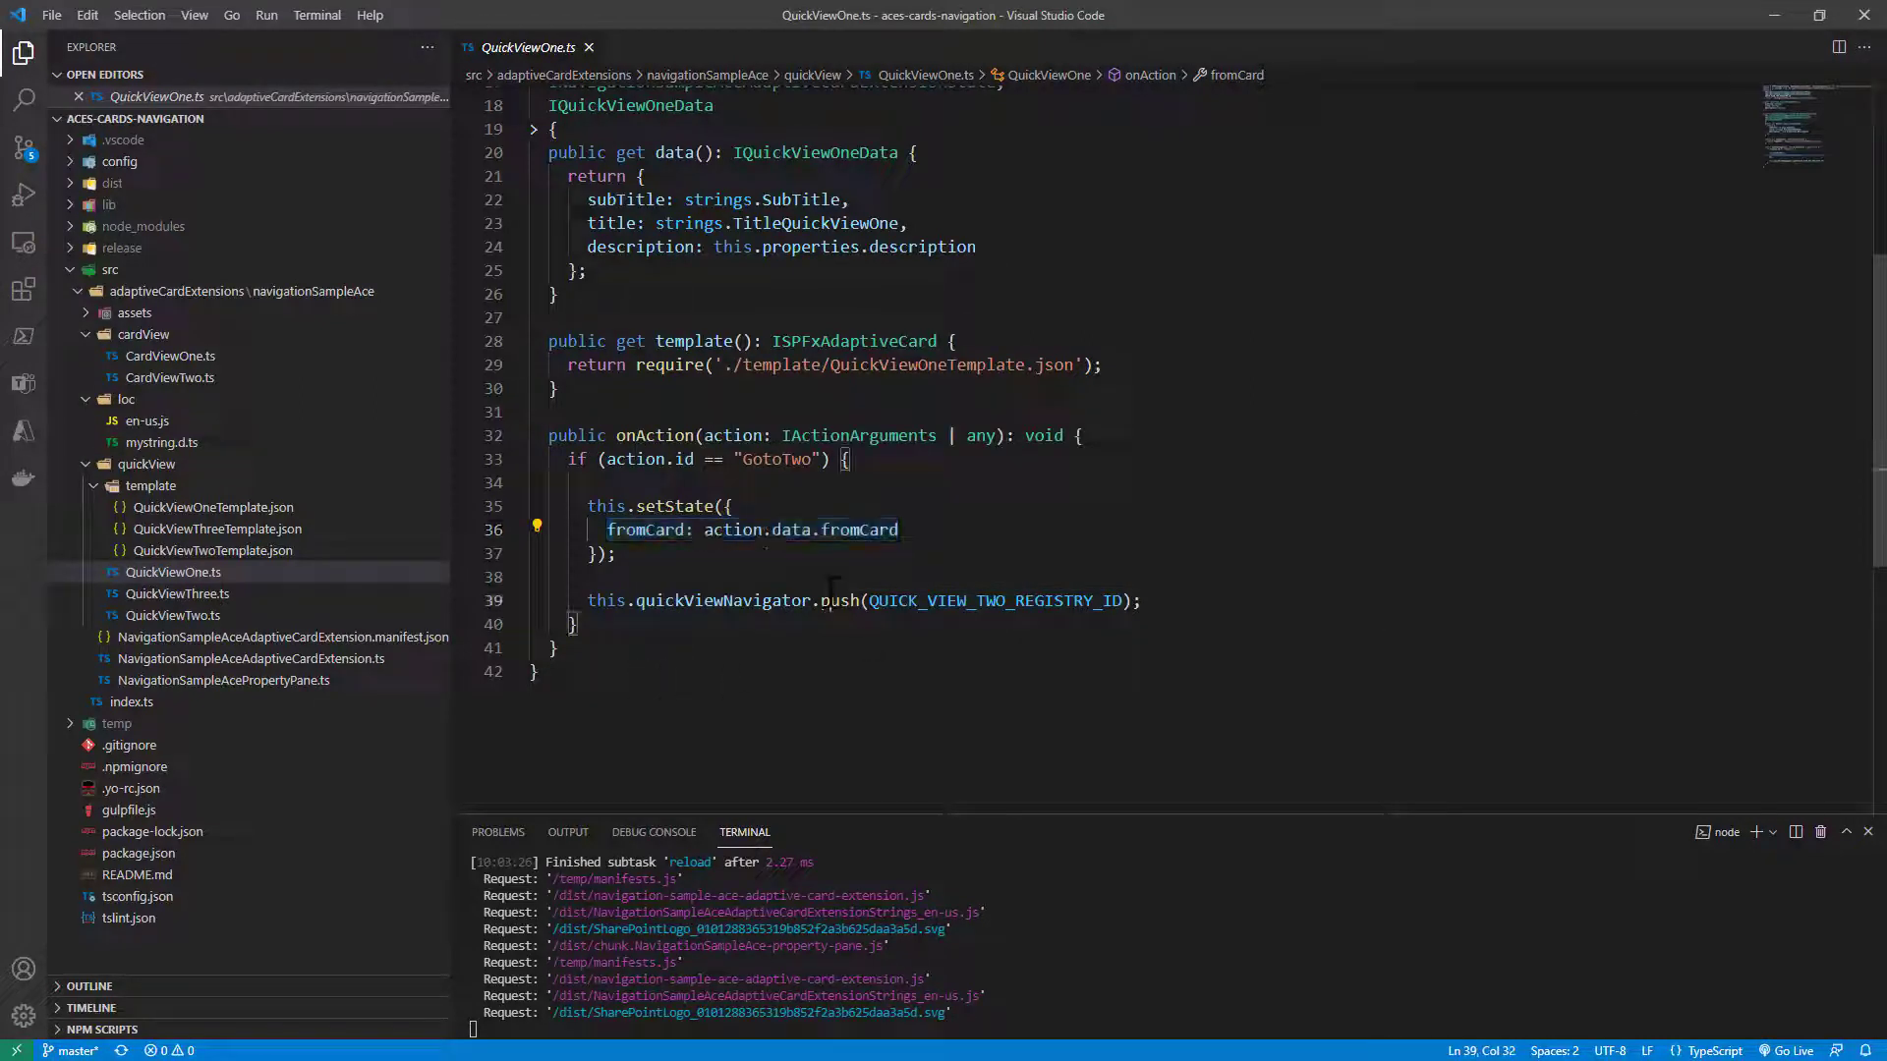
pyautogui.doubleClick(995, 601)
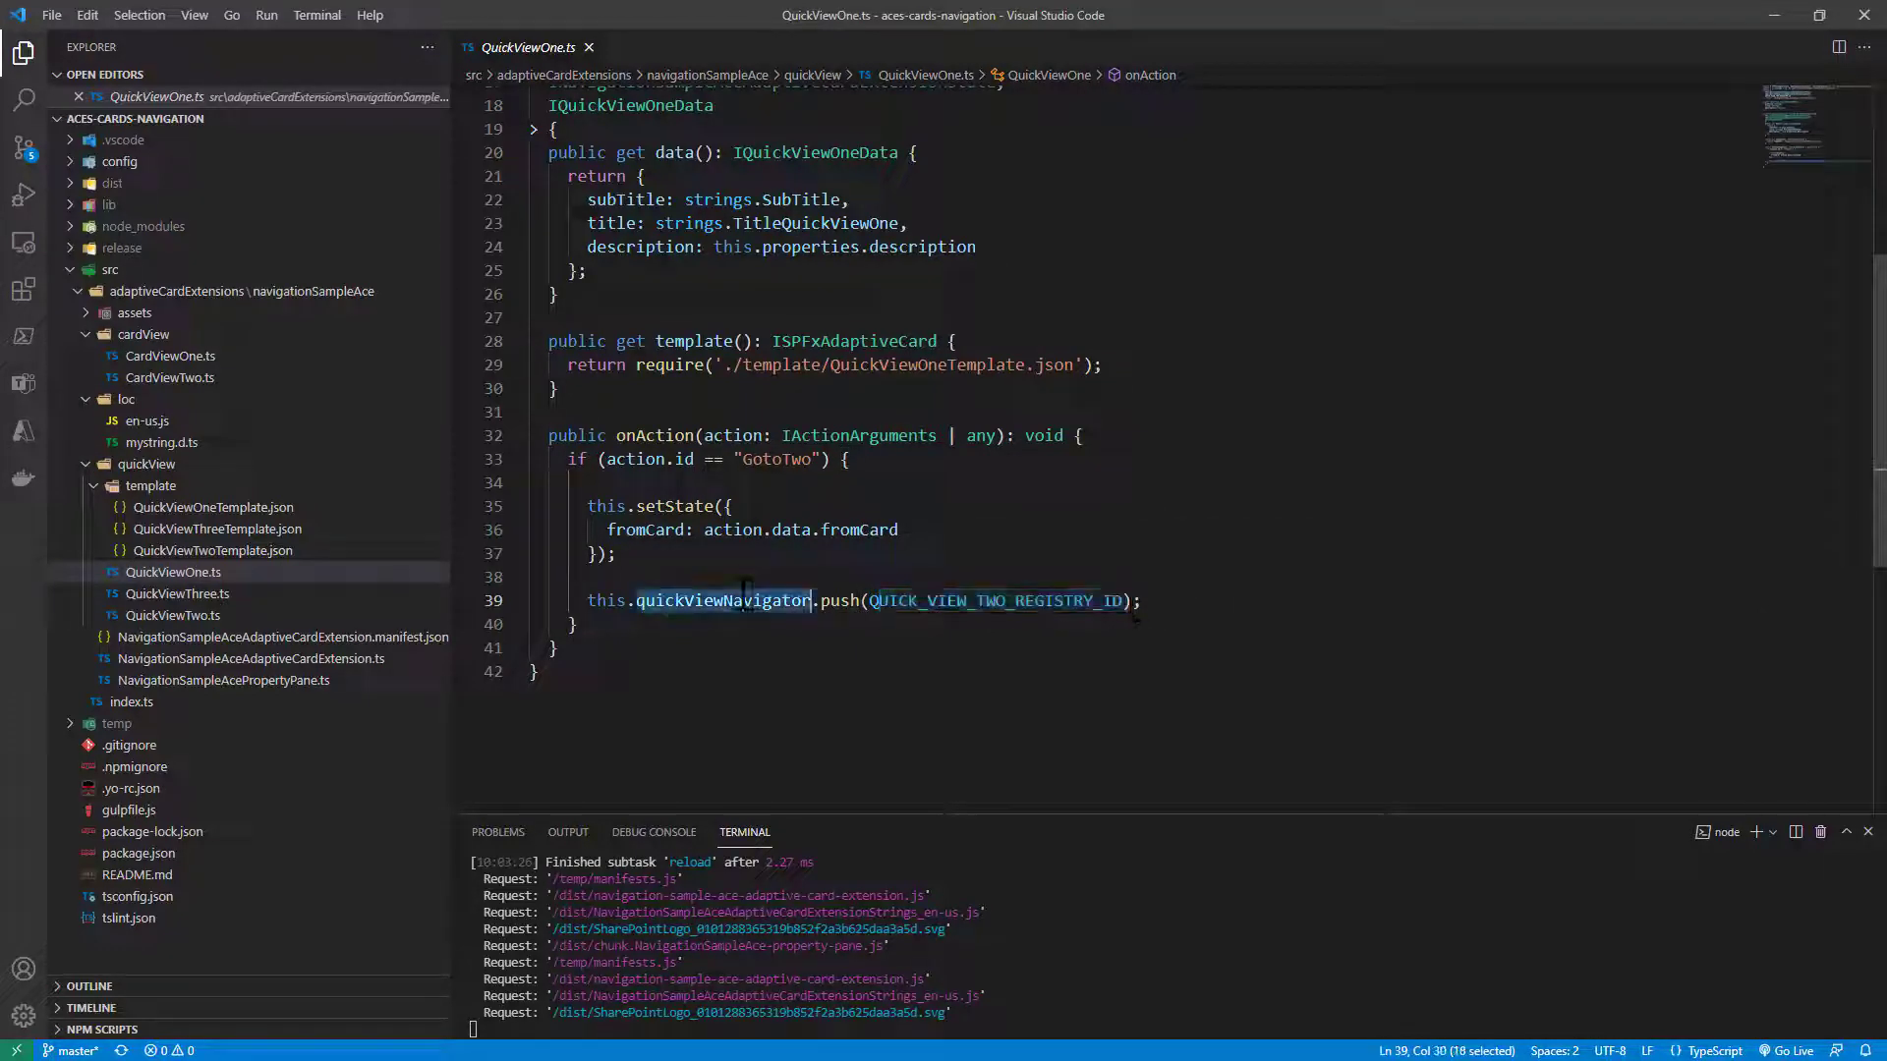
pyautogui.click(173, 615)
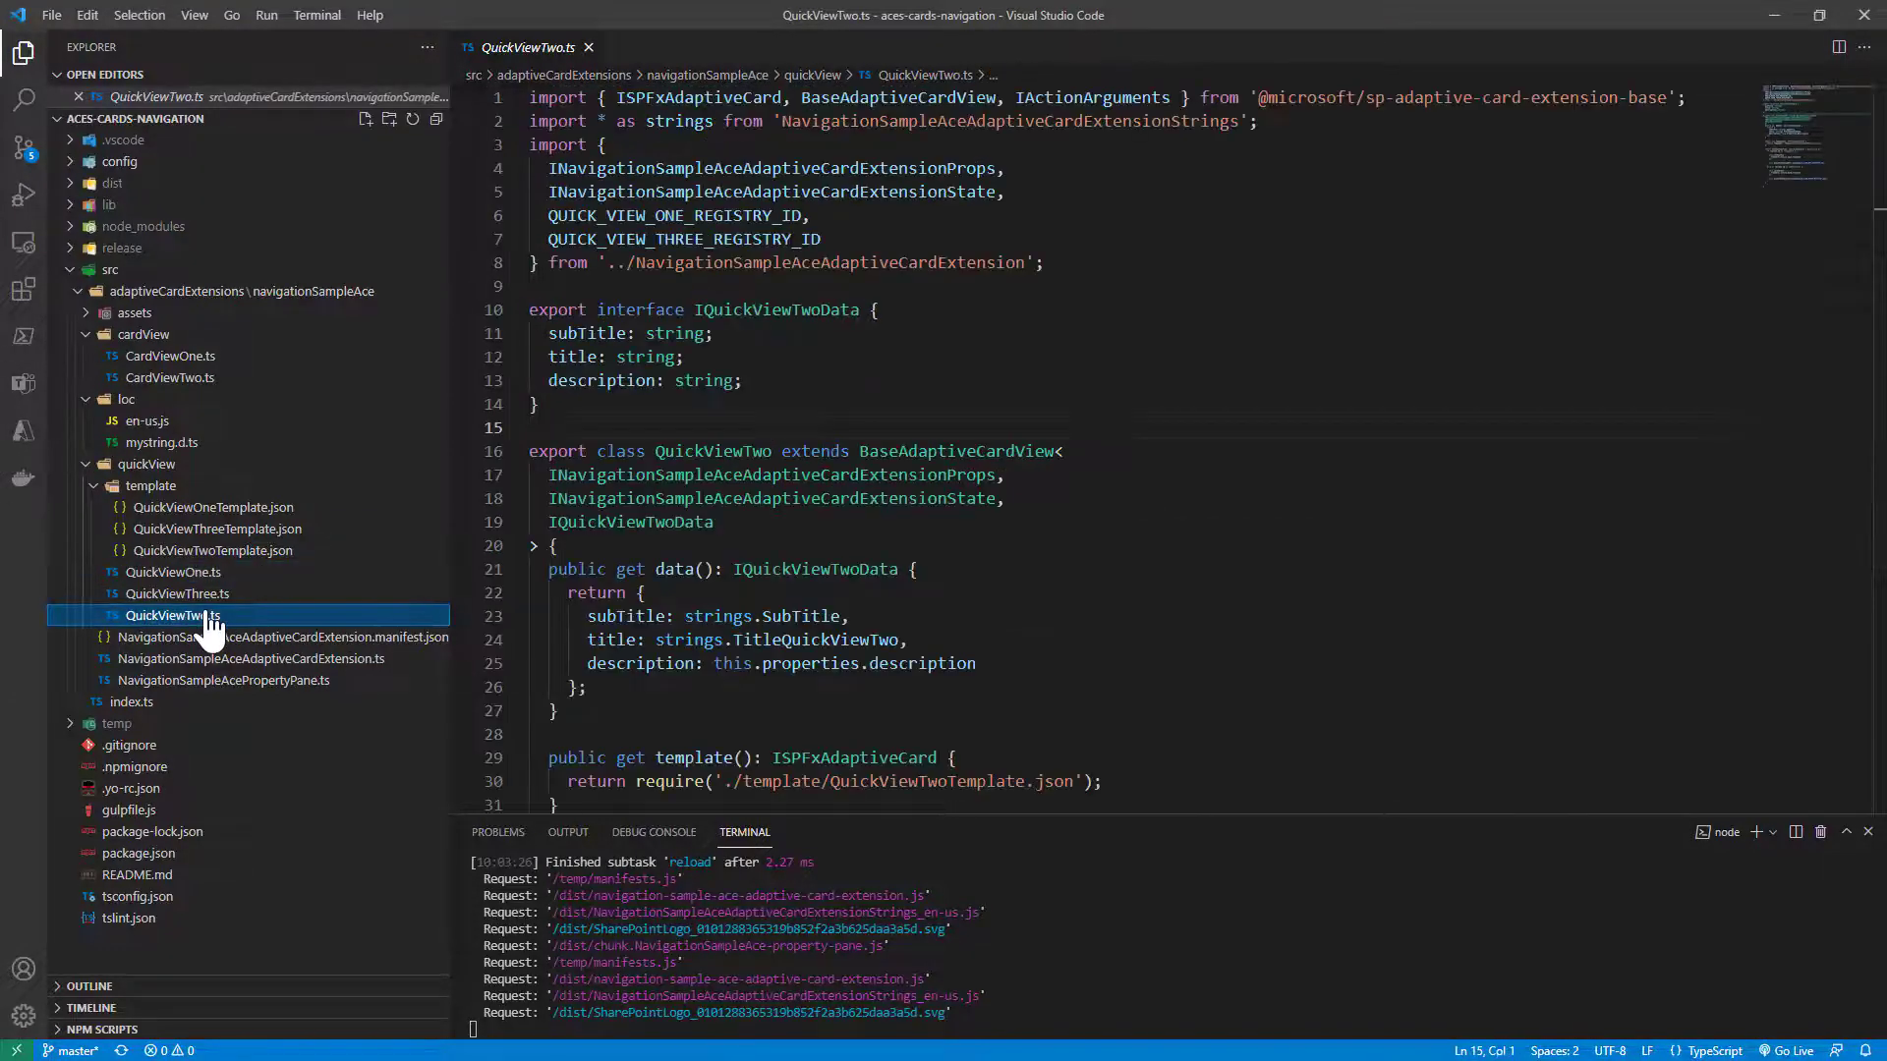
# Scroll through QuickViewTwo's onAction for GotoOne and GotoThree, then open QuickViewTwoTemplate.json
pyautogui.scroll(-3)
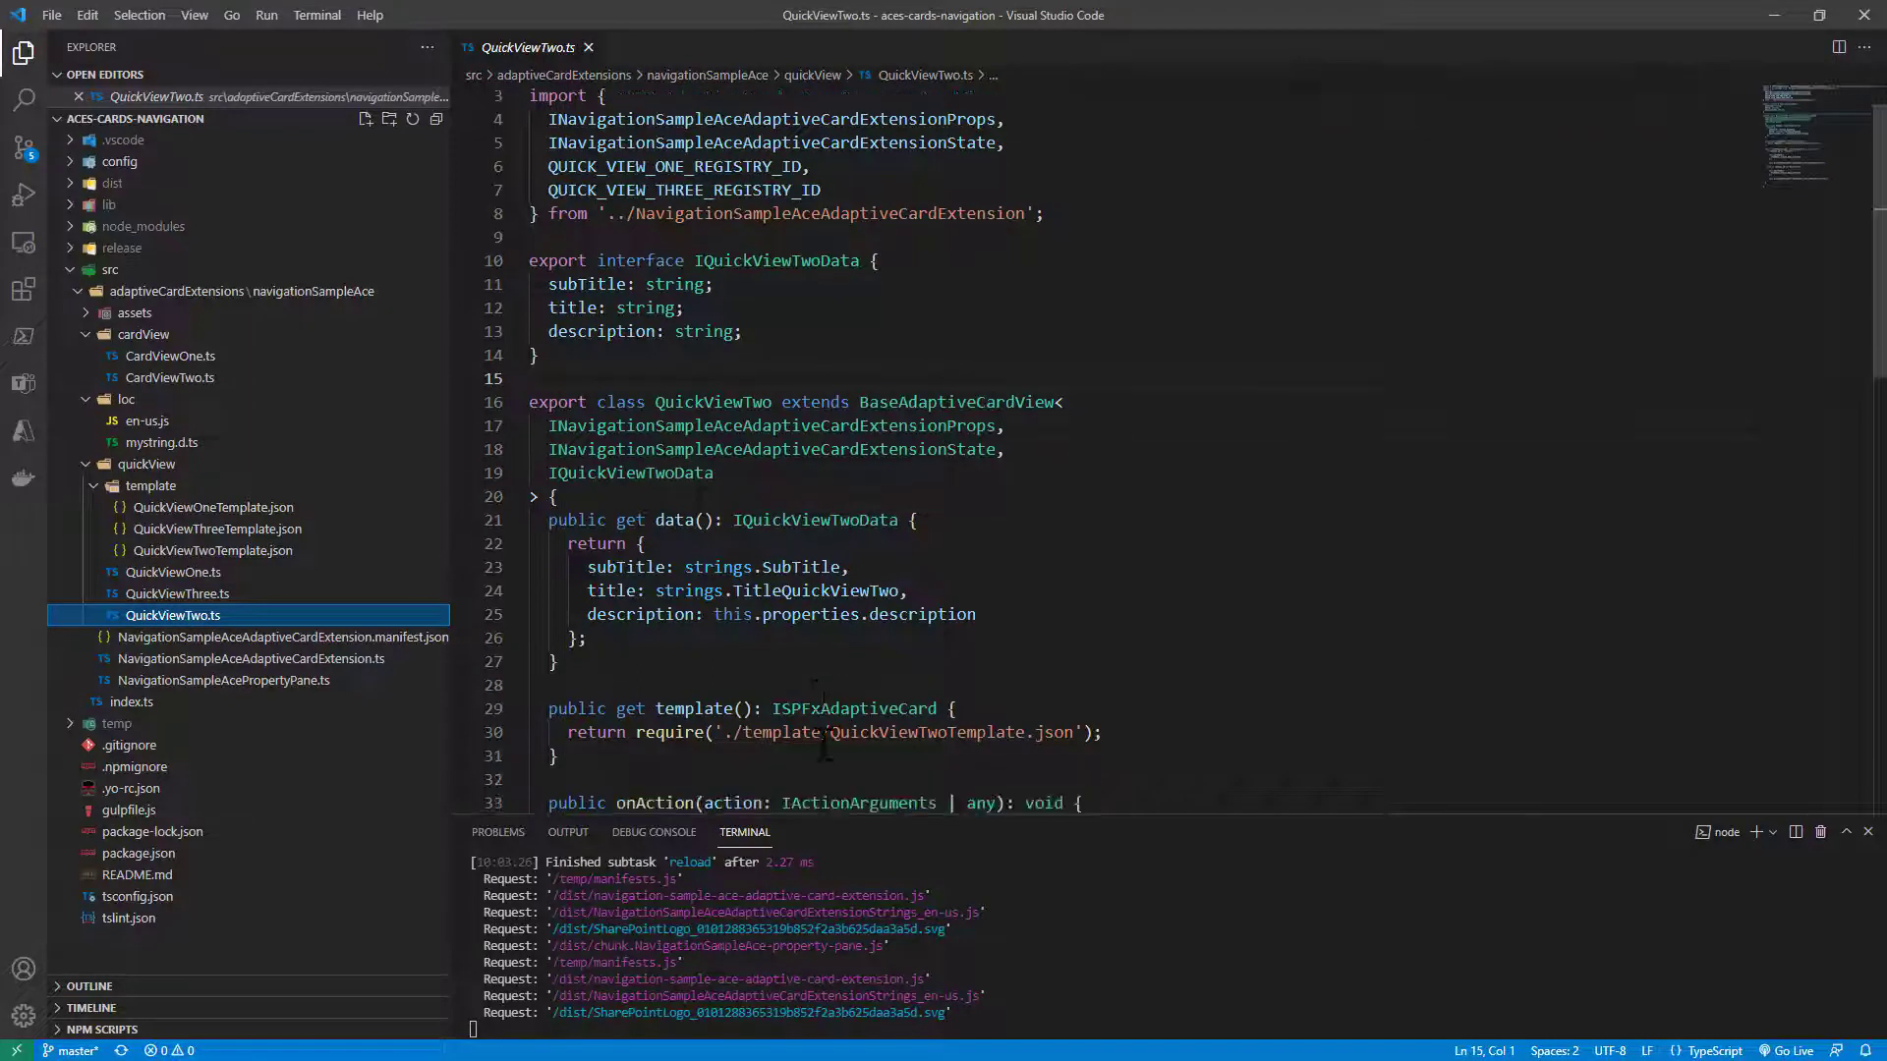
pyautogui.scroll(-3)
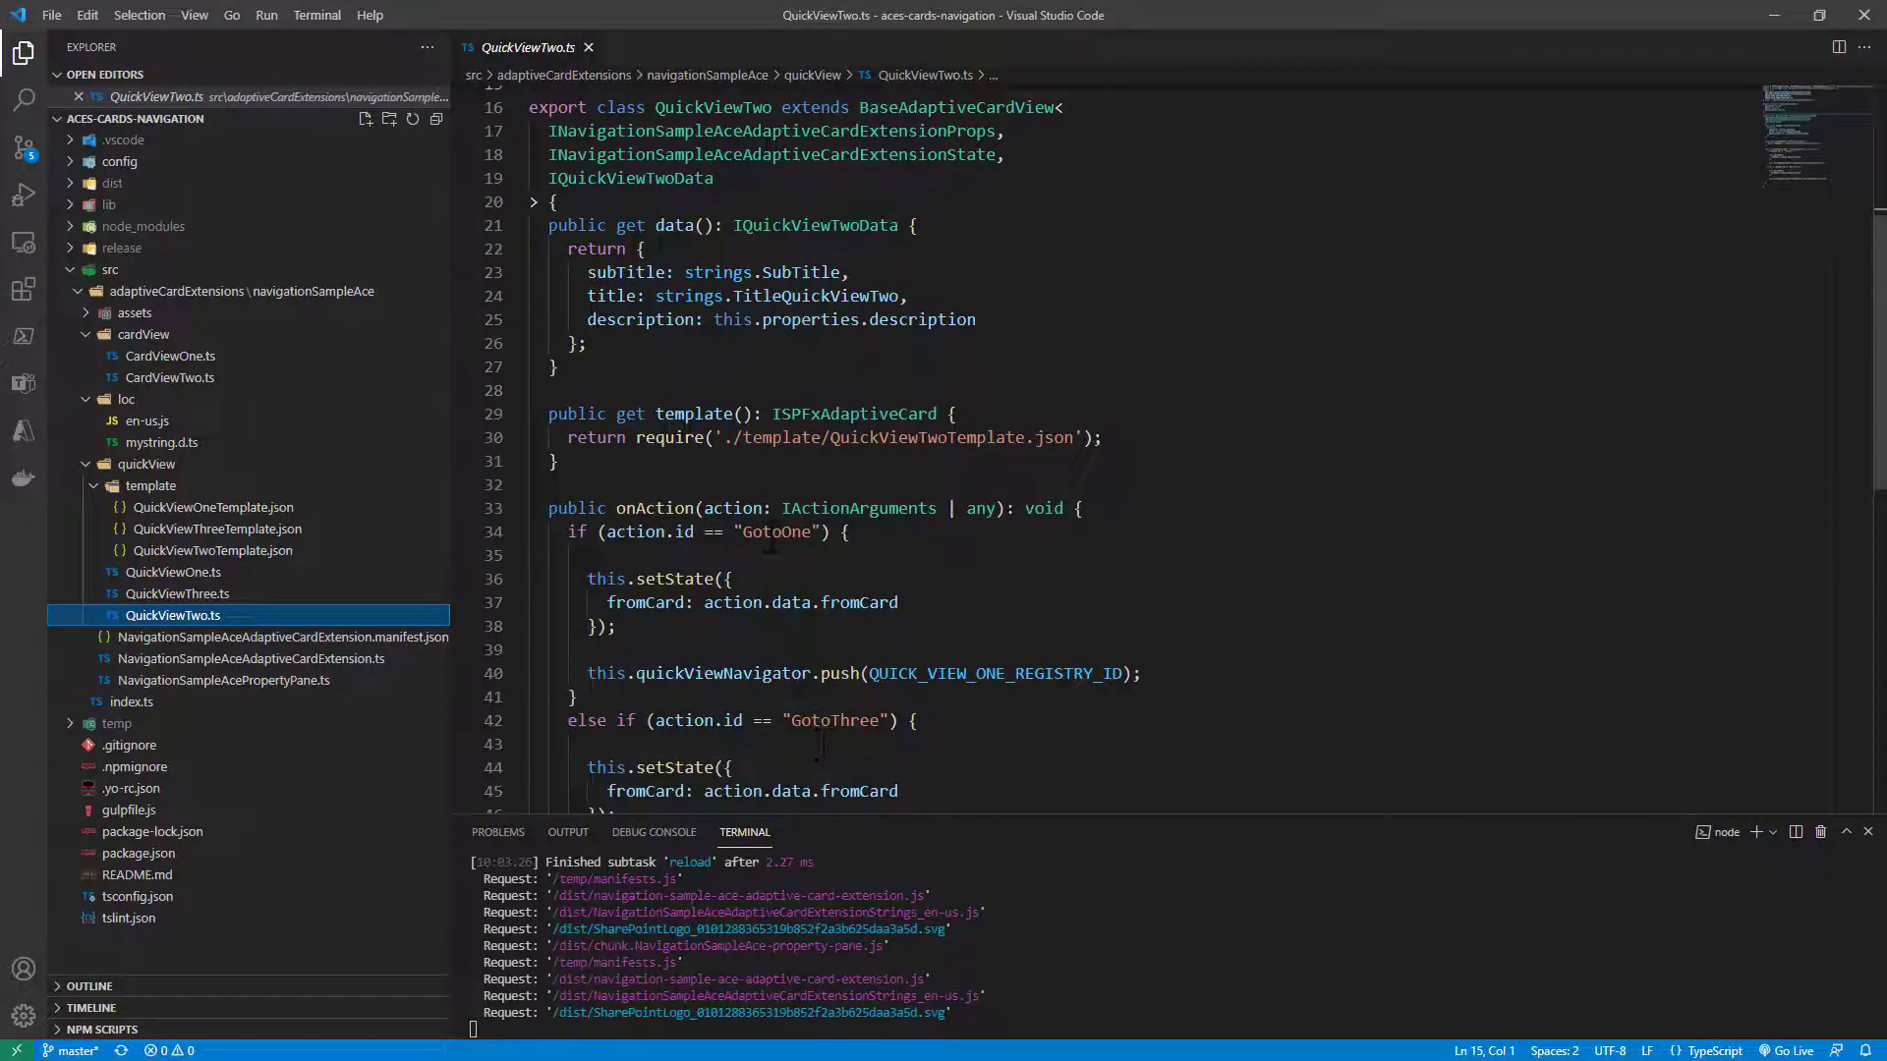
pyautogui.click(213, 550)
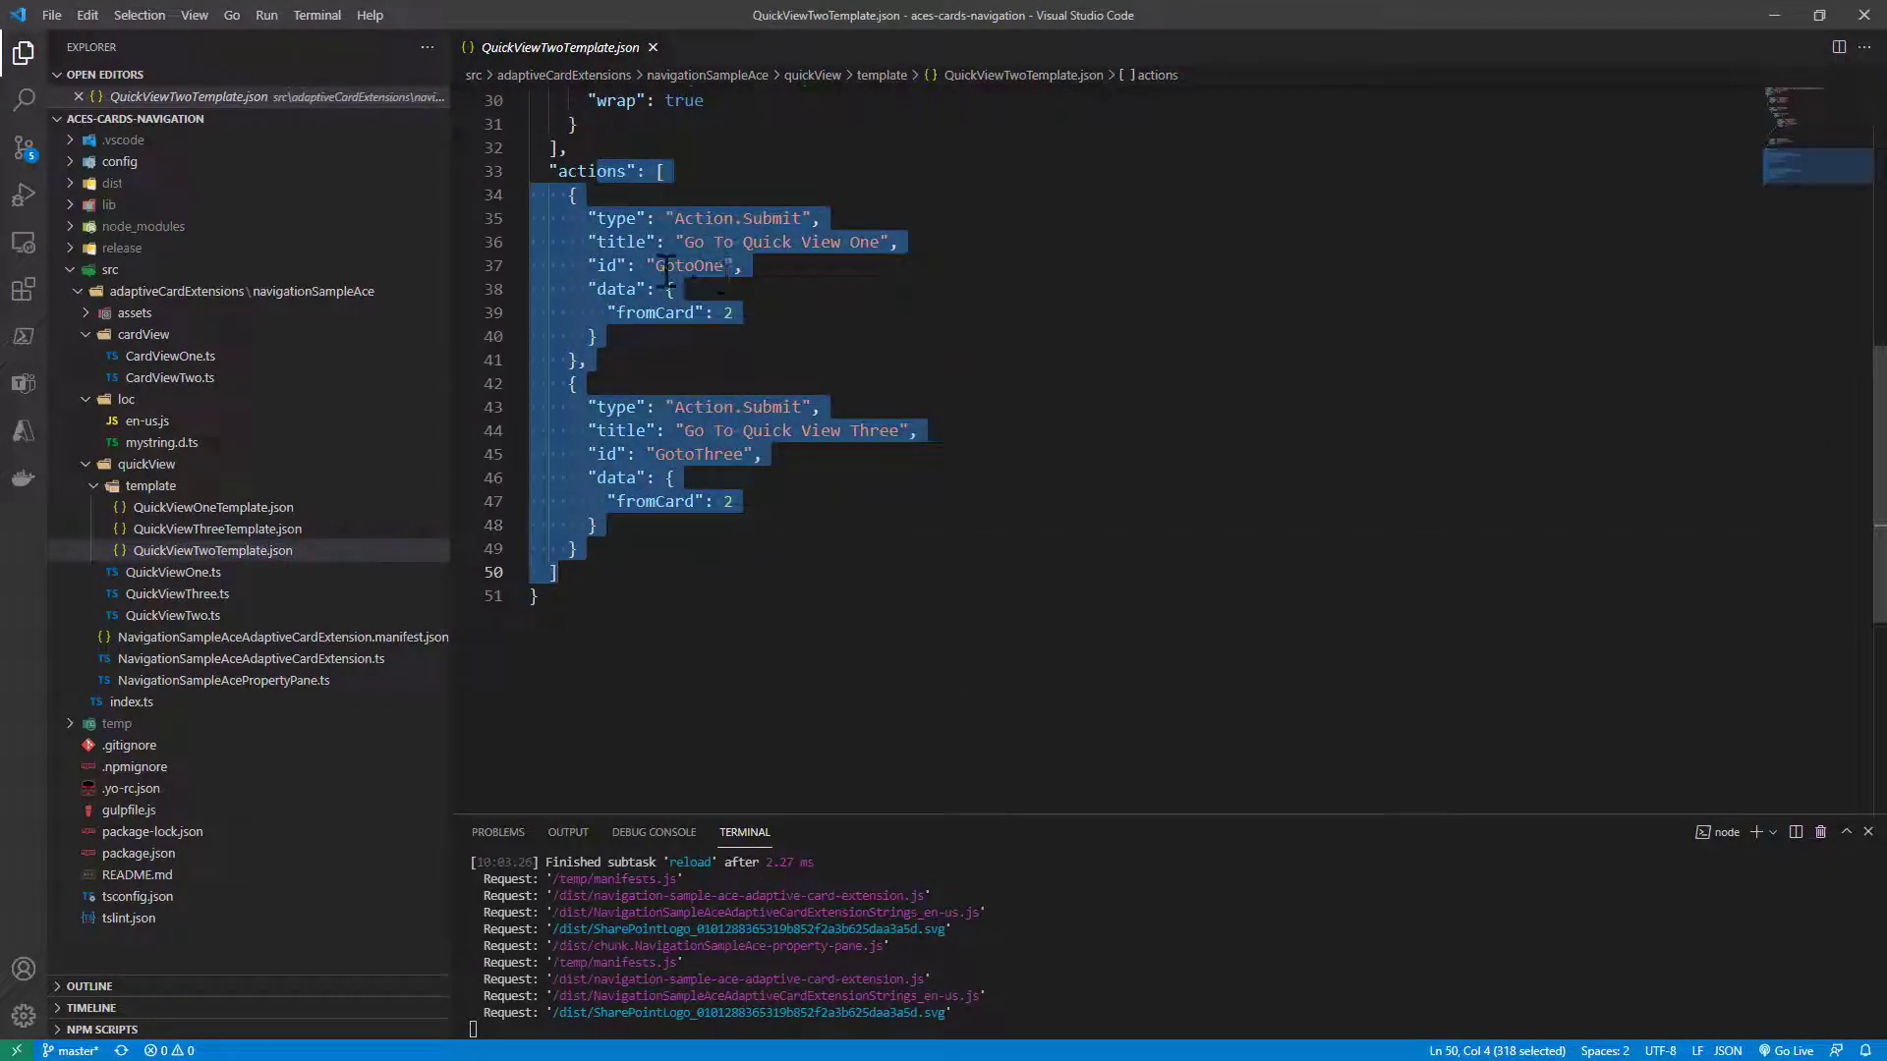
# Highlight the template's fromCard value of 2, then return to QuickViewTwo.ts
pyautogui.doubleClick(698, 454)
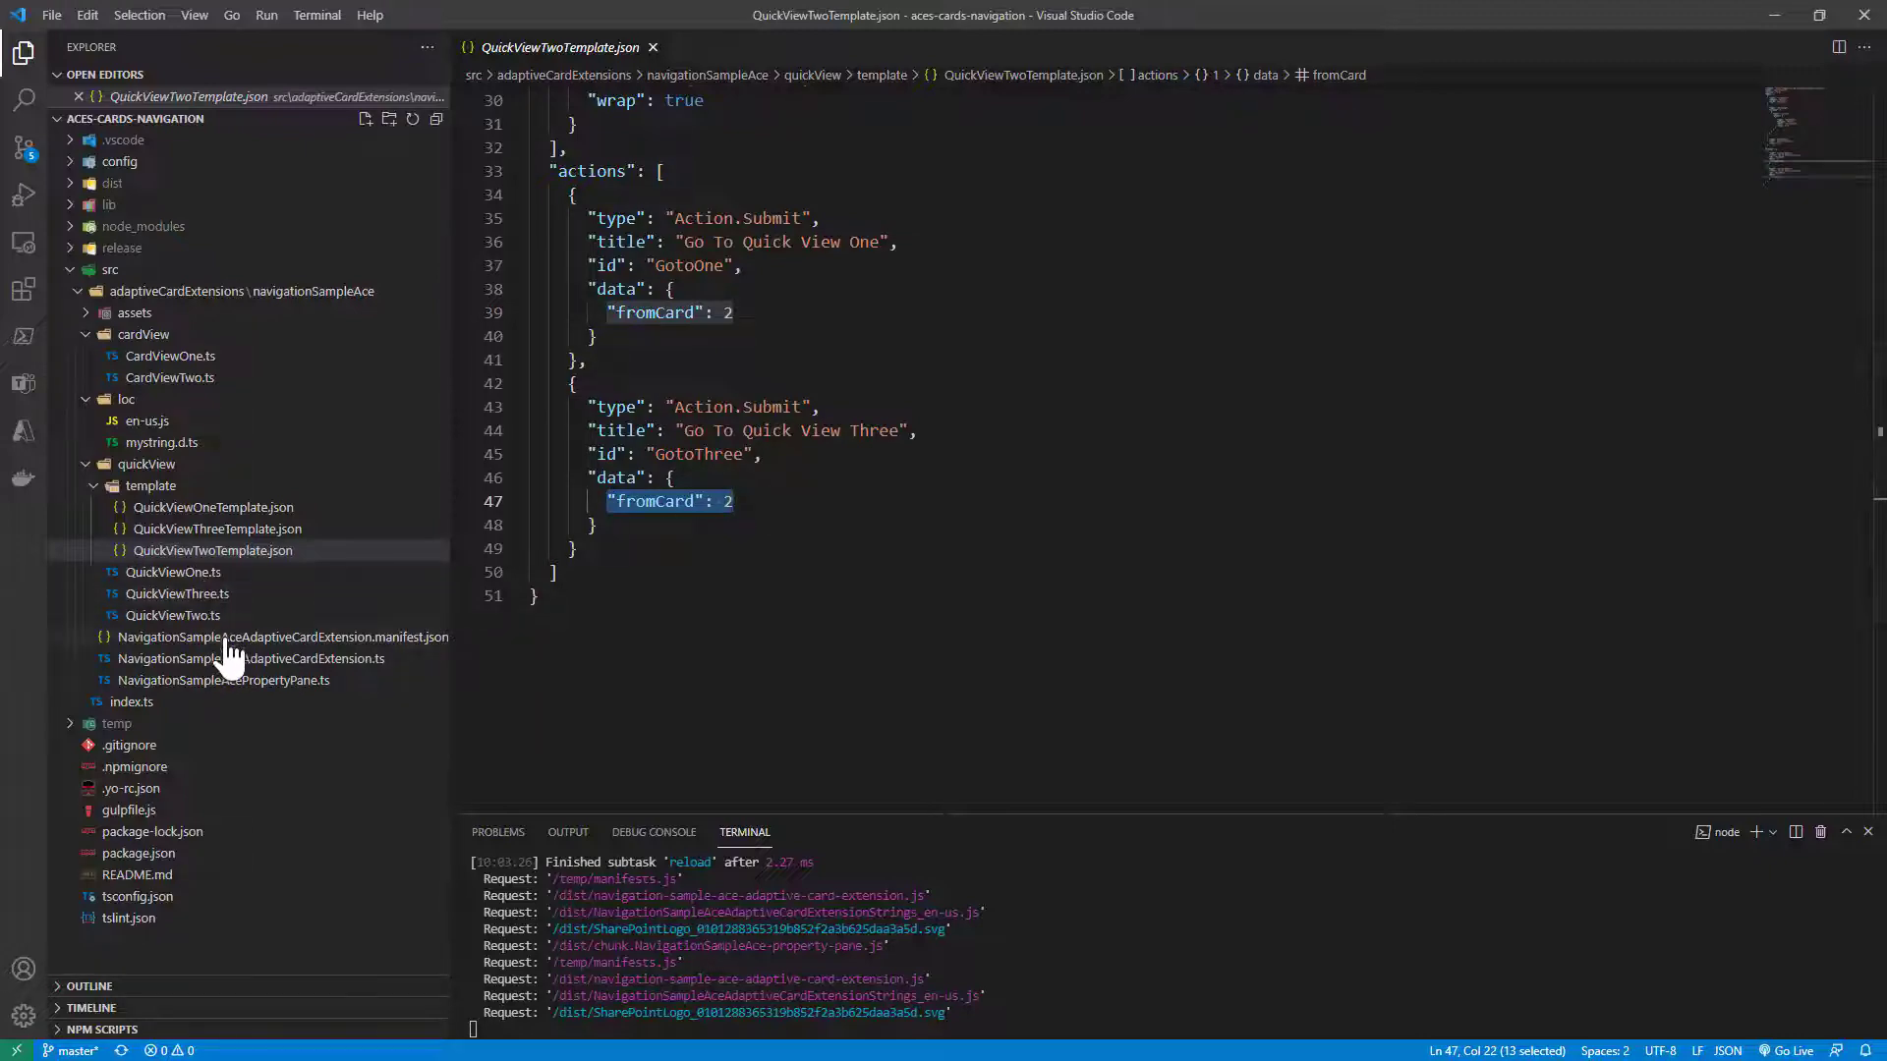
pyautogui.click(173, 615)
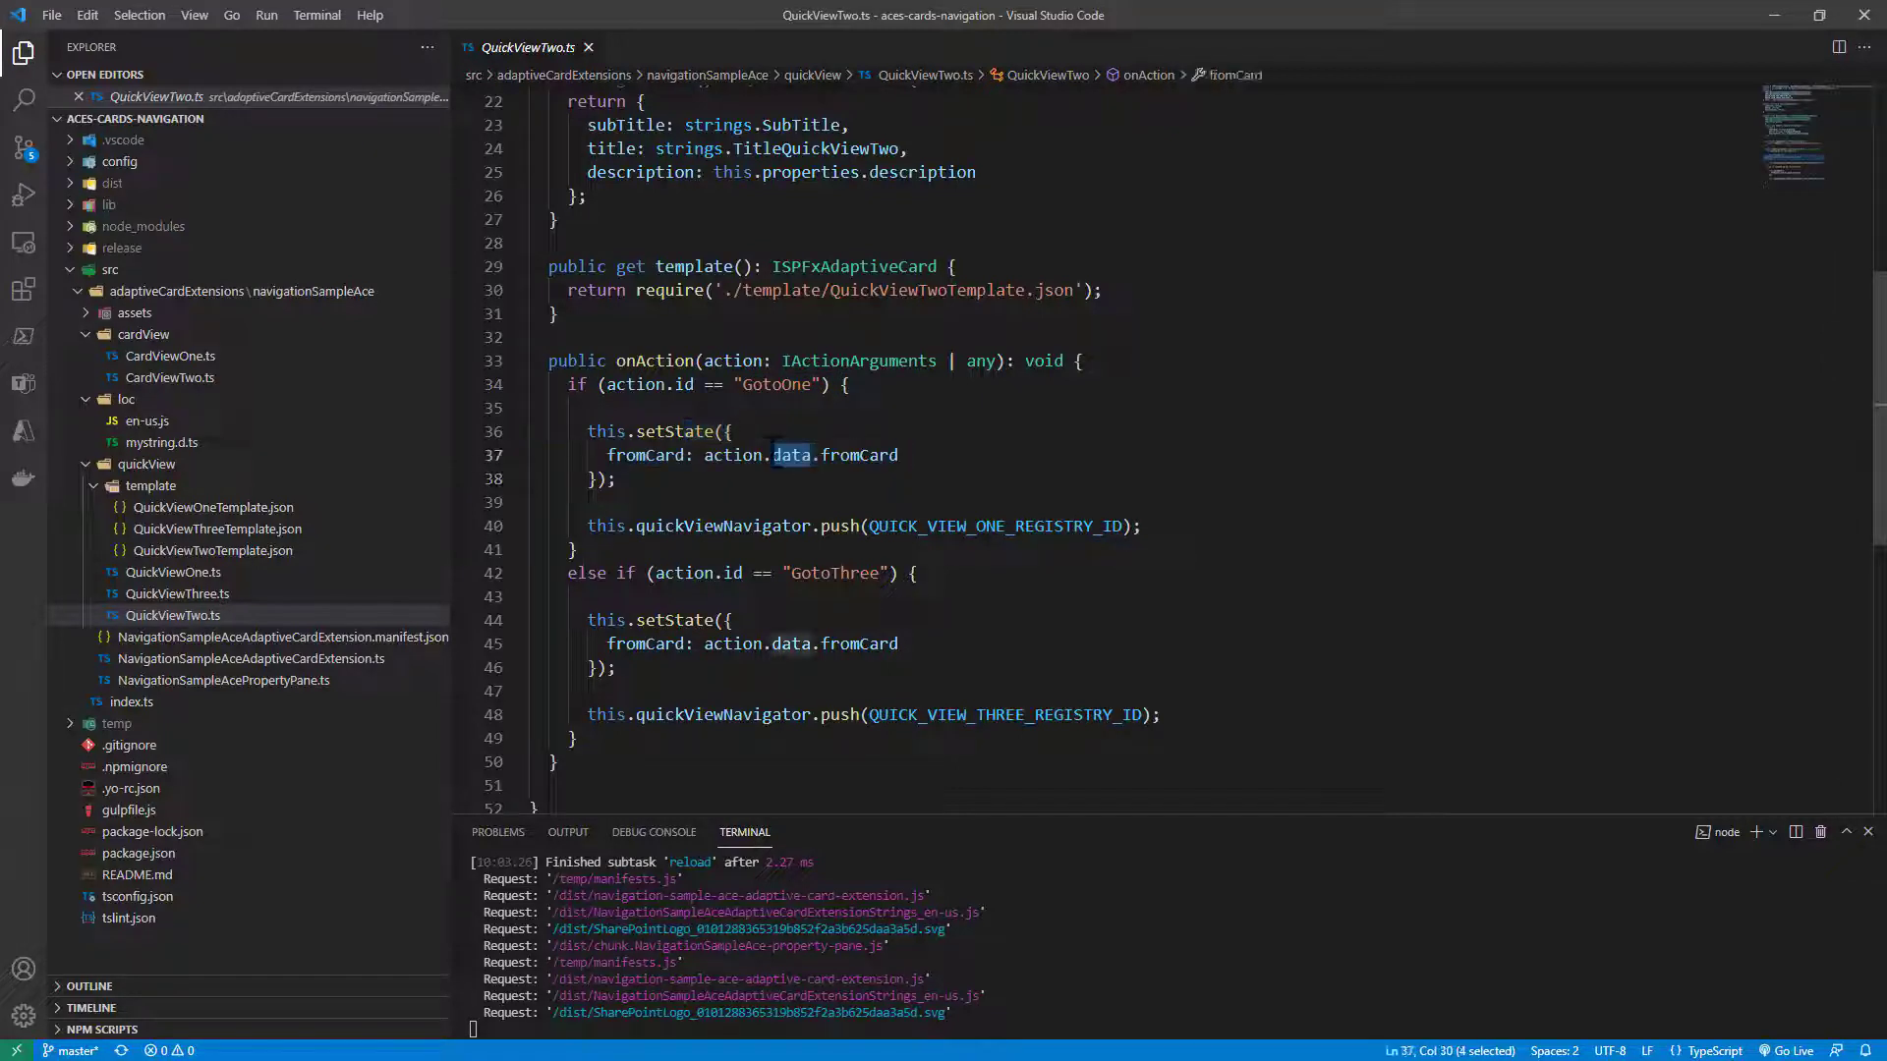
# Highlight the data object in action.data.fromCard within QuickViewTwo's onAction
pyautogui.doubleClick(718, 526)
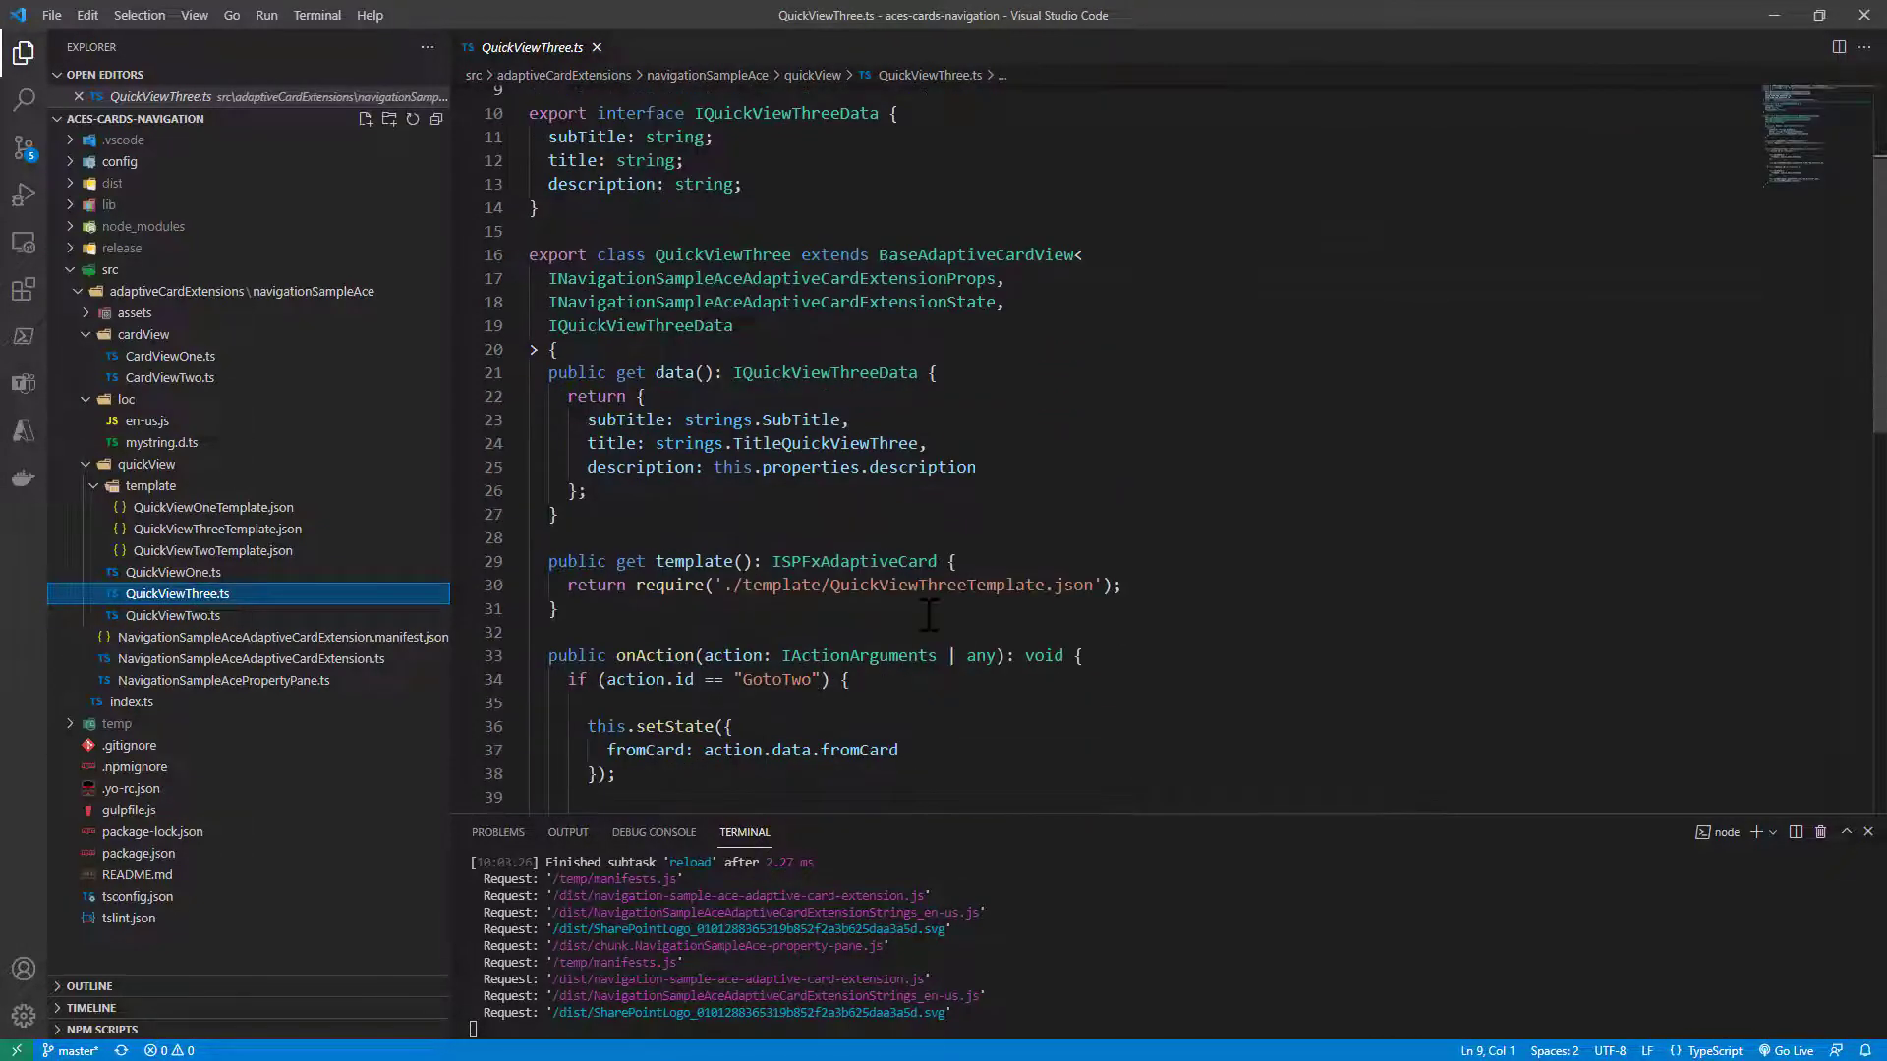
# Highlight the Finish id, push call and QUICK_VIEW_TWO_REGISTRY_ID, then open QuickViewThreeTemplate.json
pyautogui.scroll(-3)
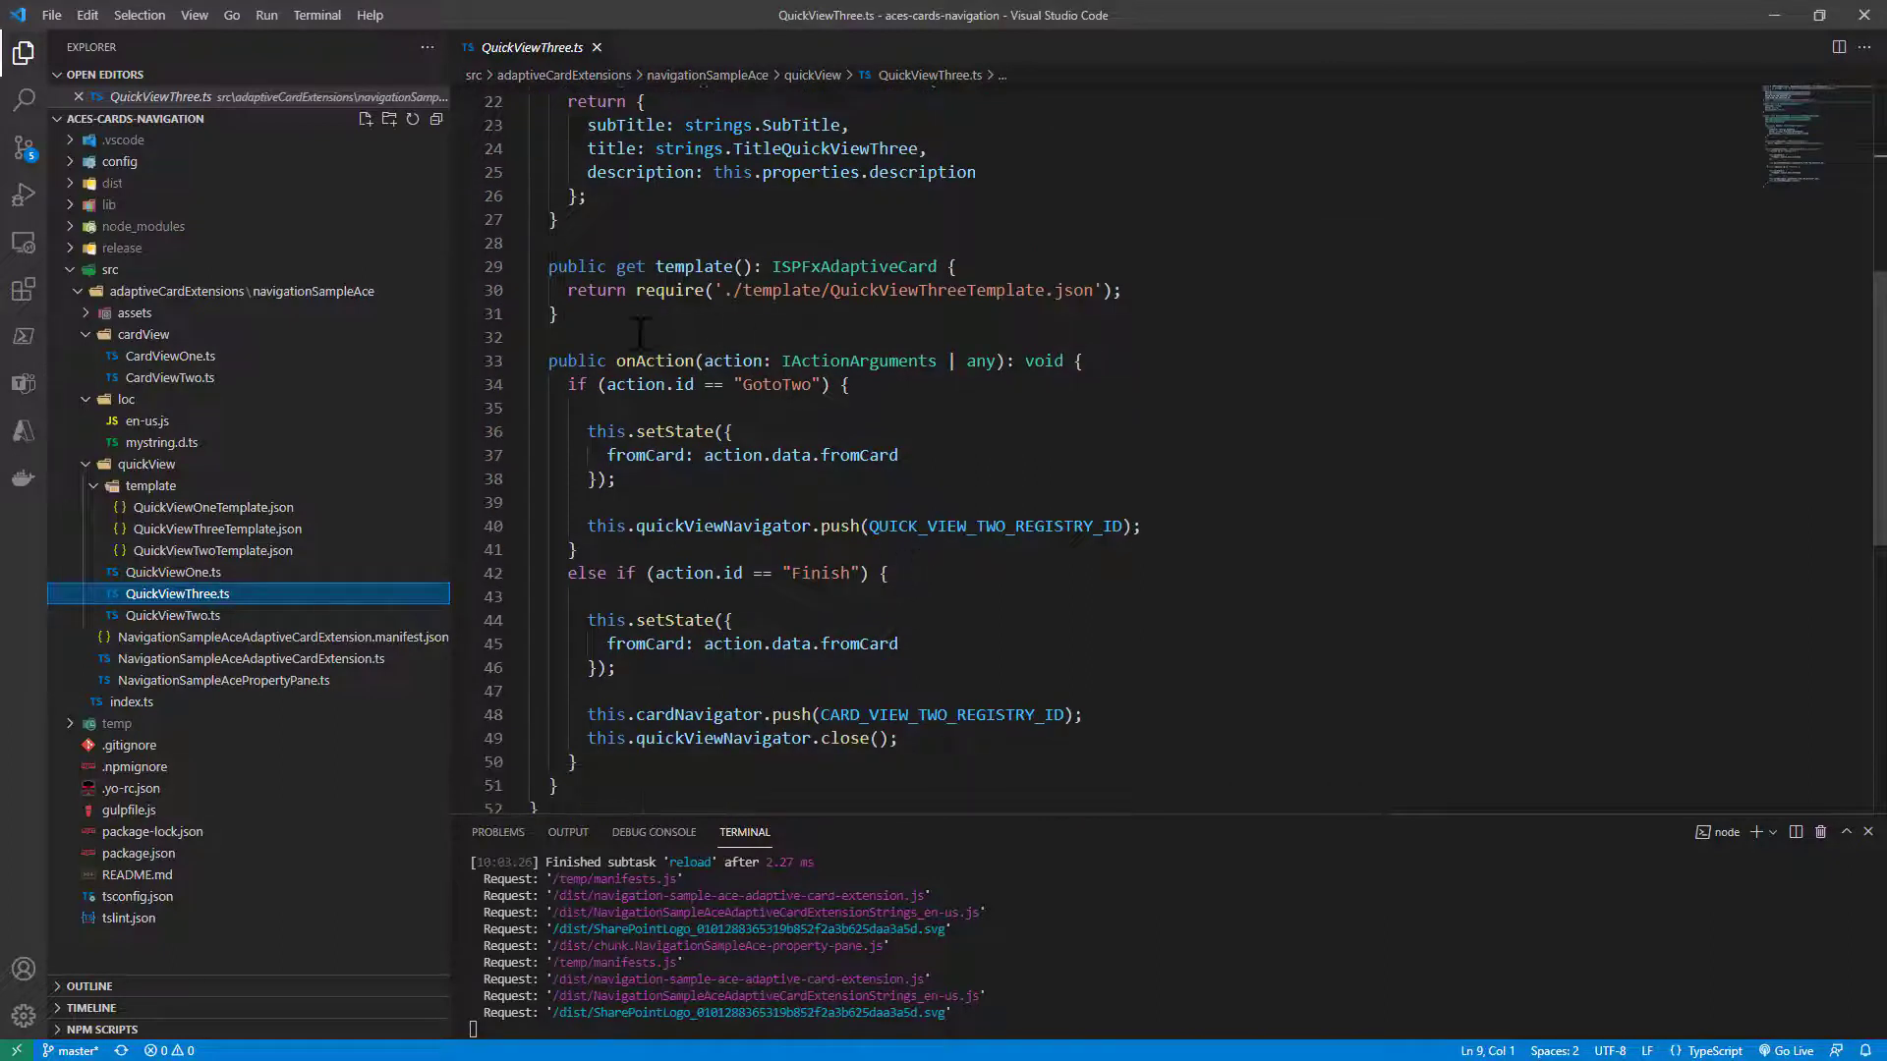
pyautogui.doubleClick(778, 384)
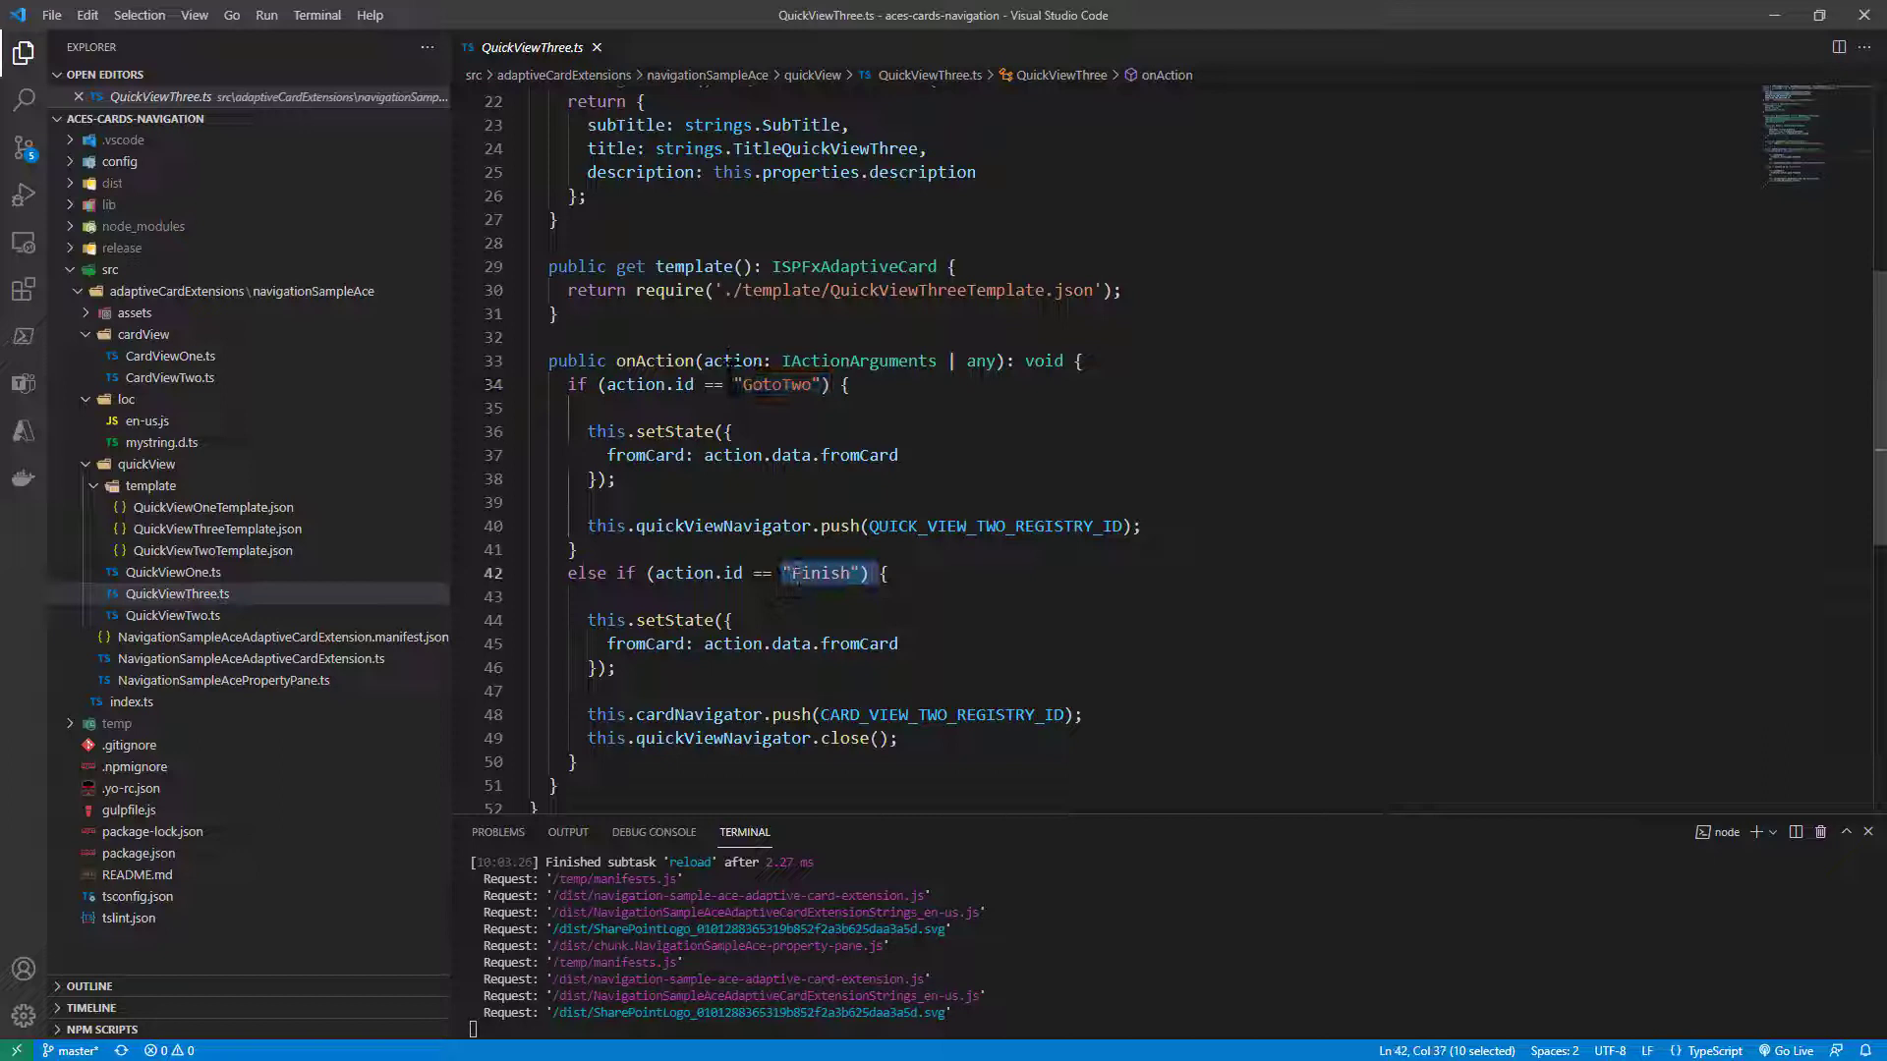
pyautogui.doubleClick(837, 526)
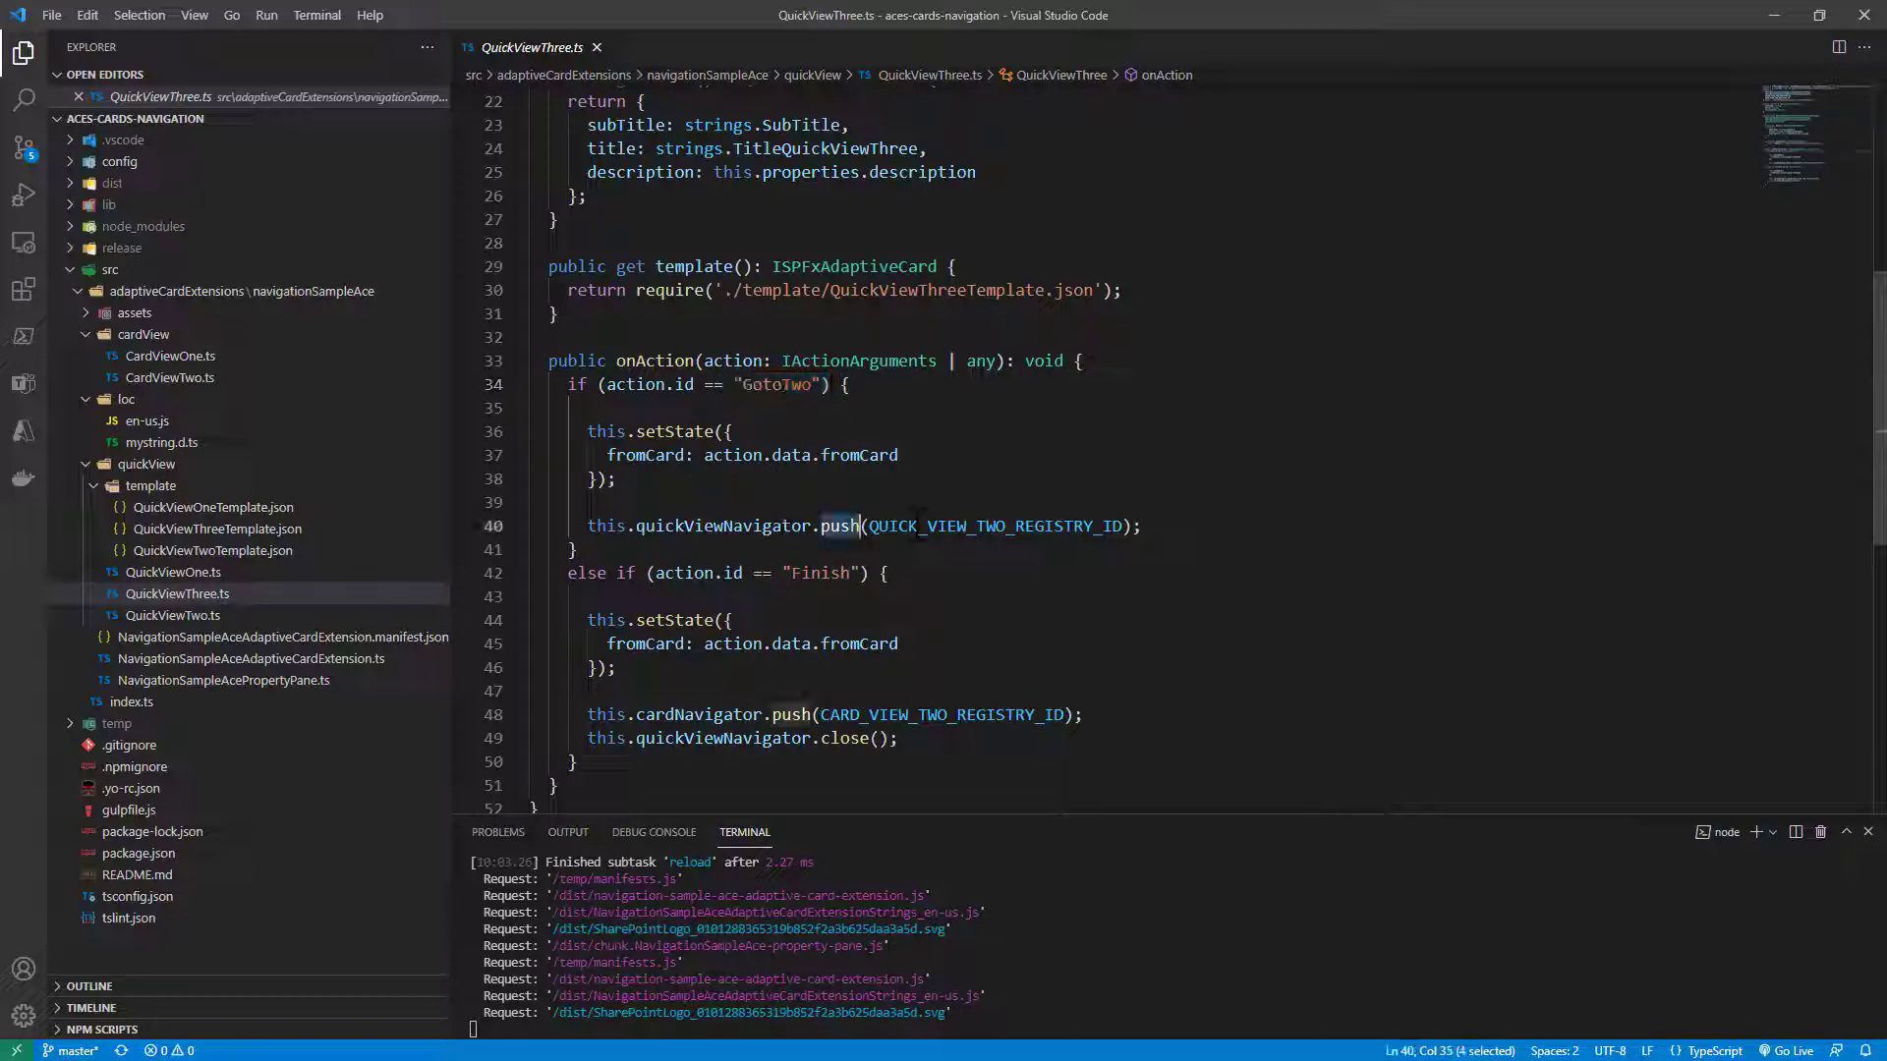
pyautogui.doubleClick(994, 526)
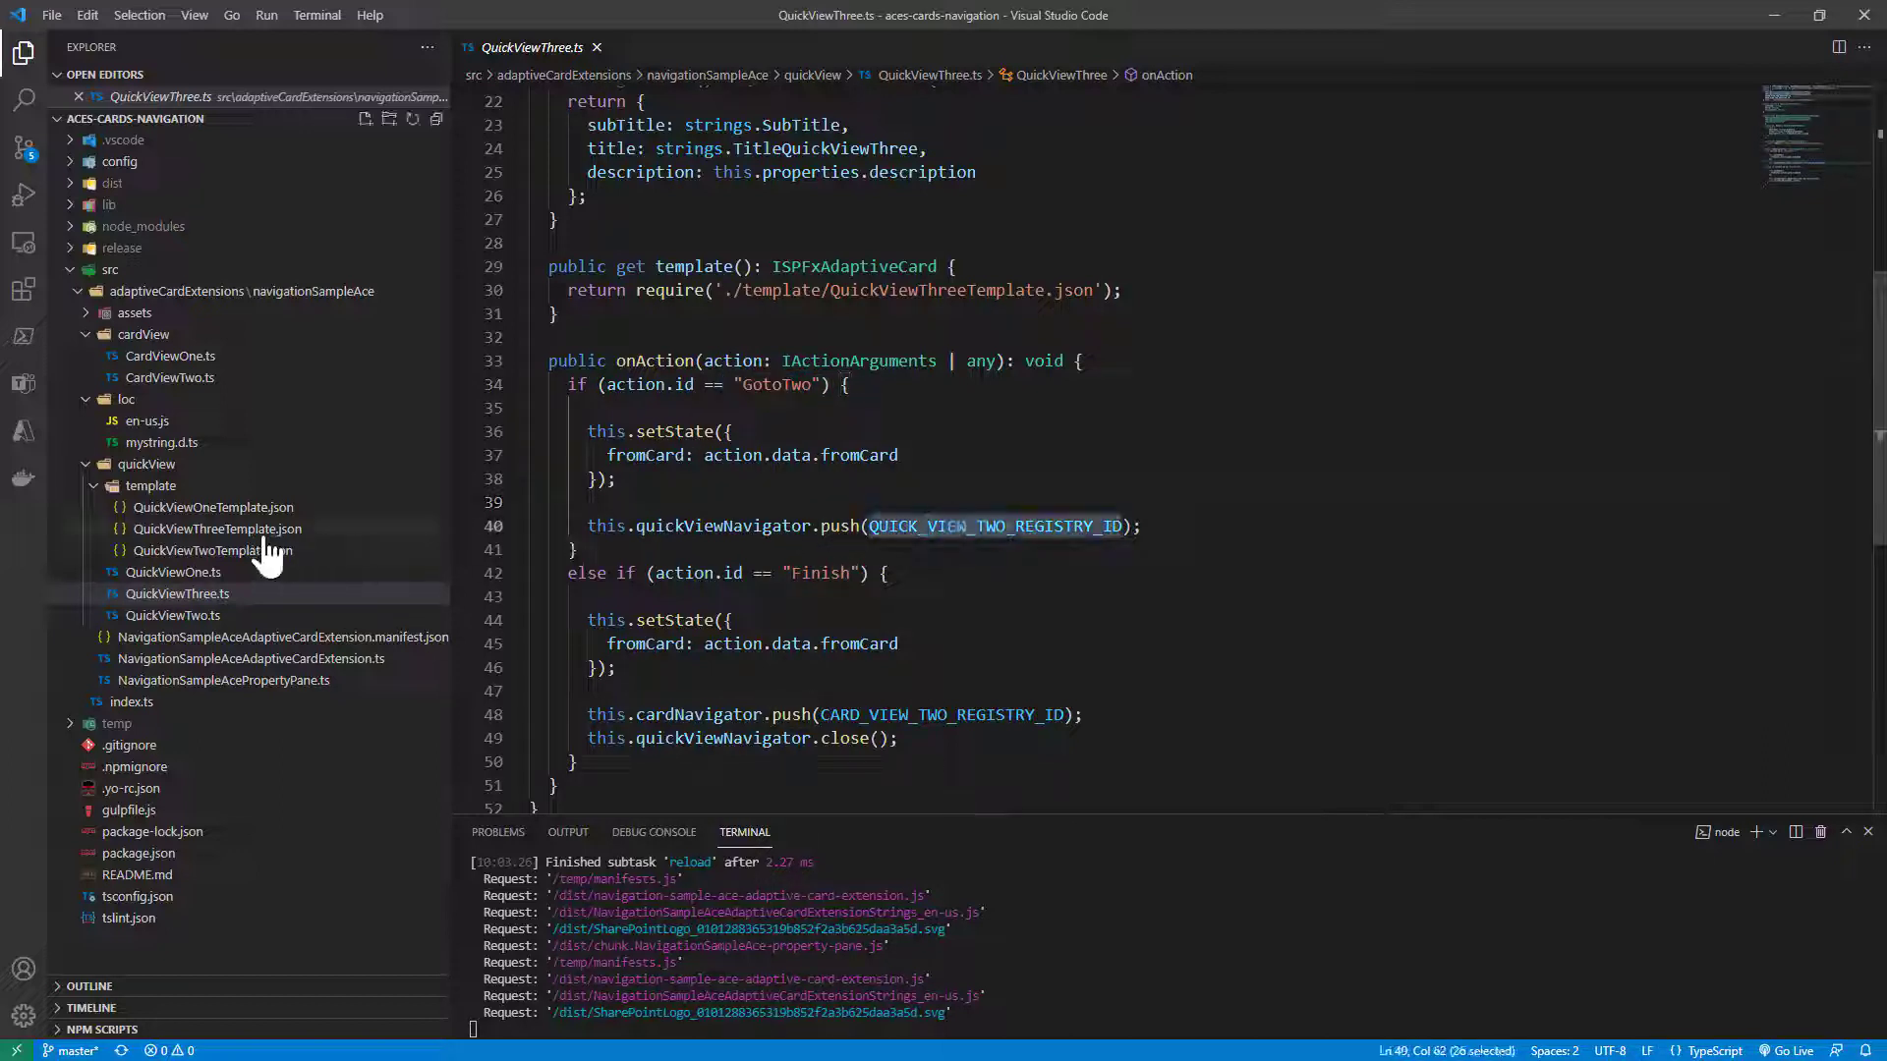
pyautogui.doubleClick(219, 528)
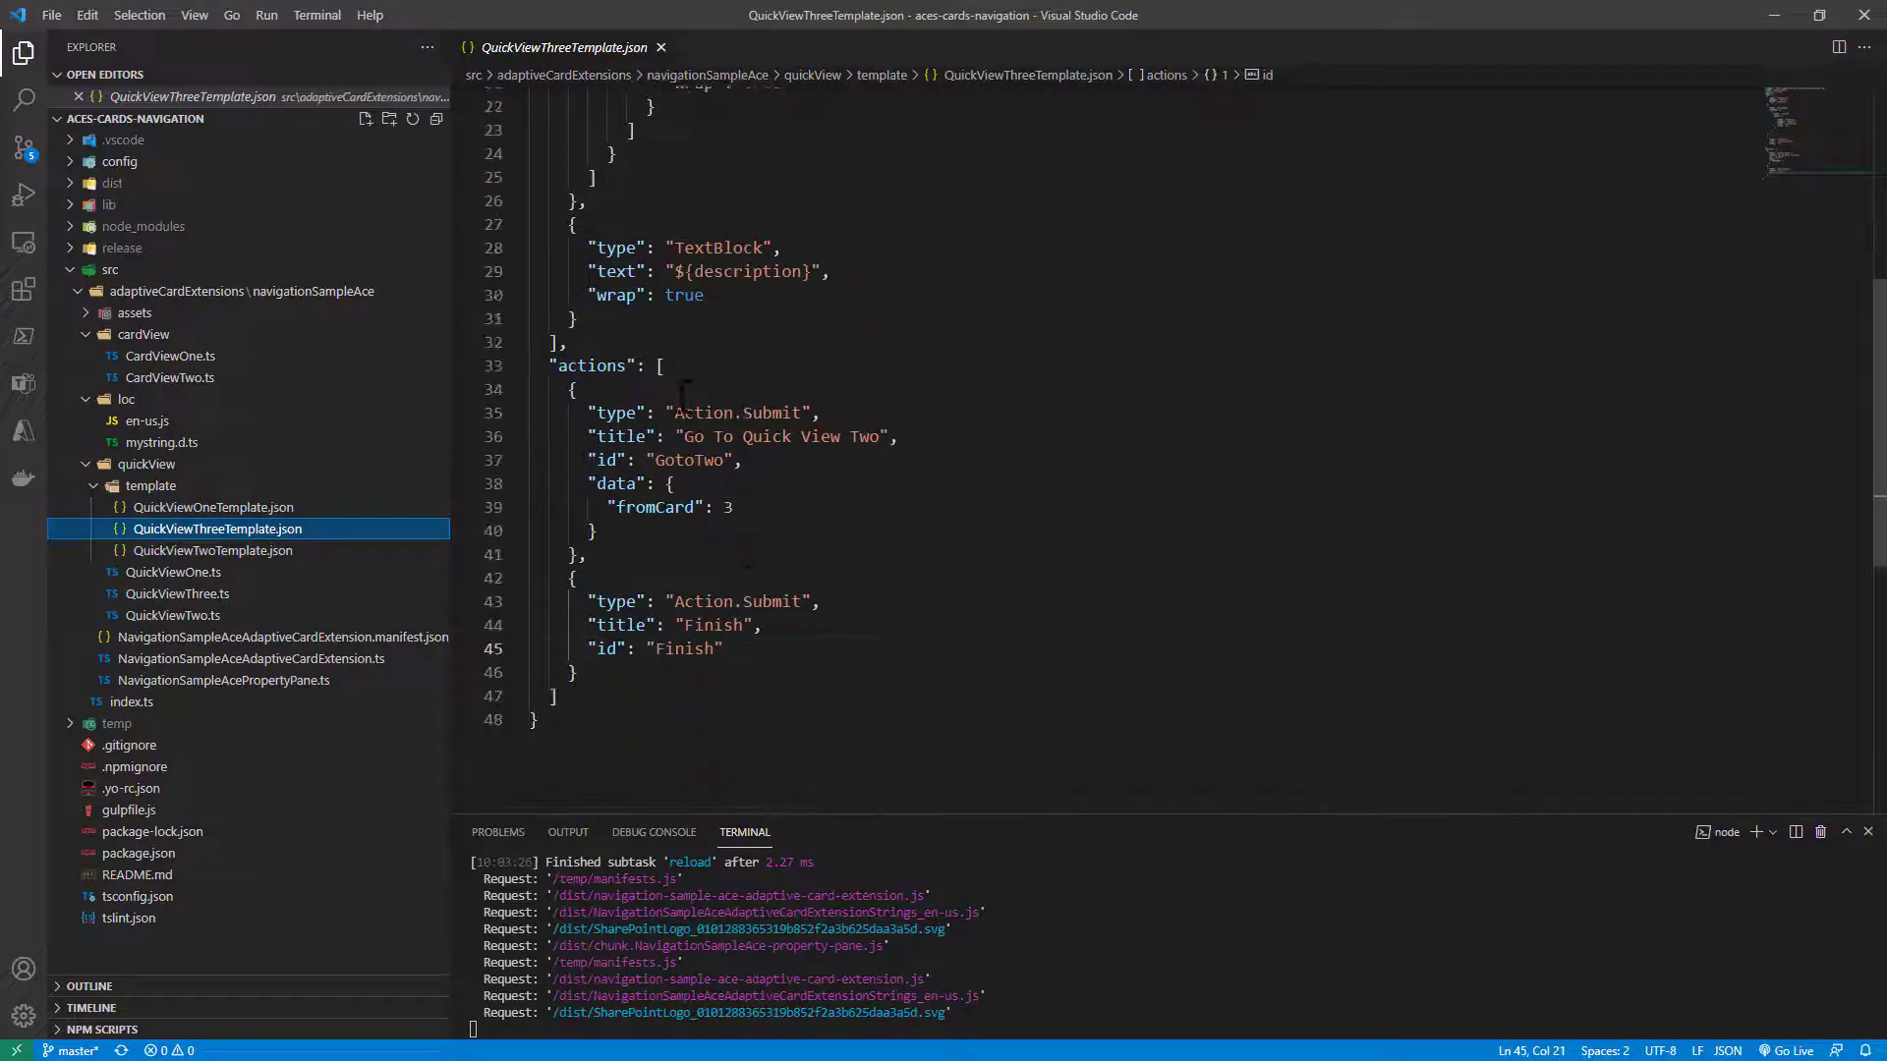
# Select the template's GotoTwo and Finish actions, then return to QuickViewThree.ts
pyautogui.moveTo(572, 413); pyautogui.dragTo(723, 648)
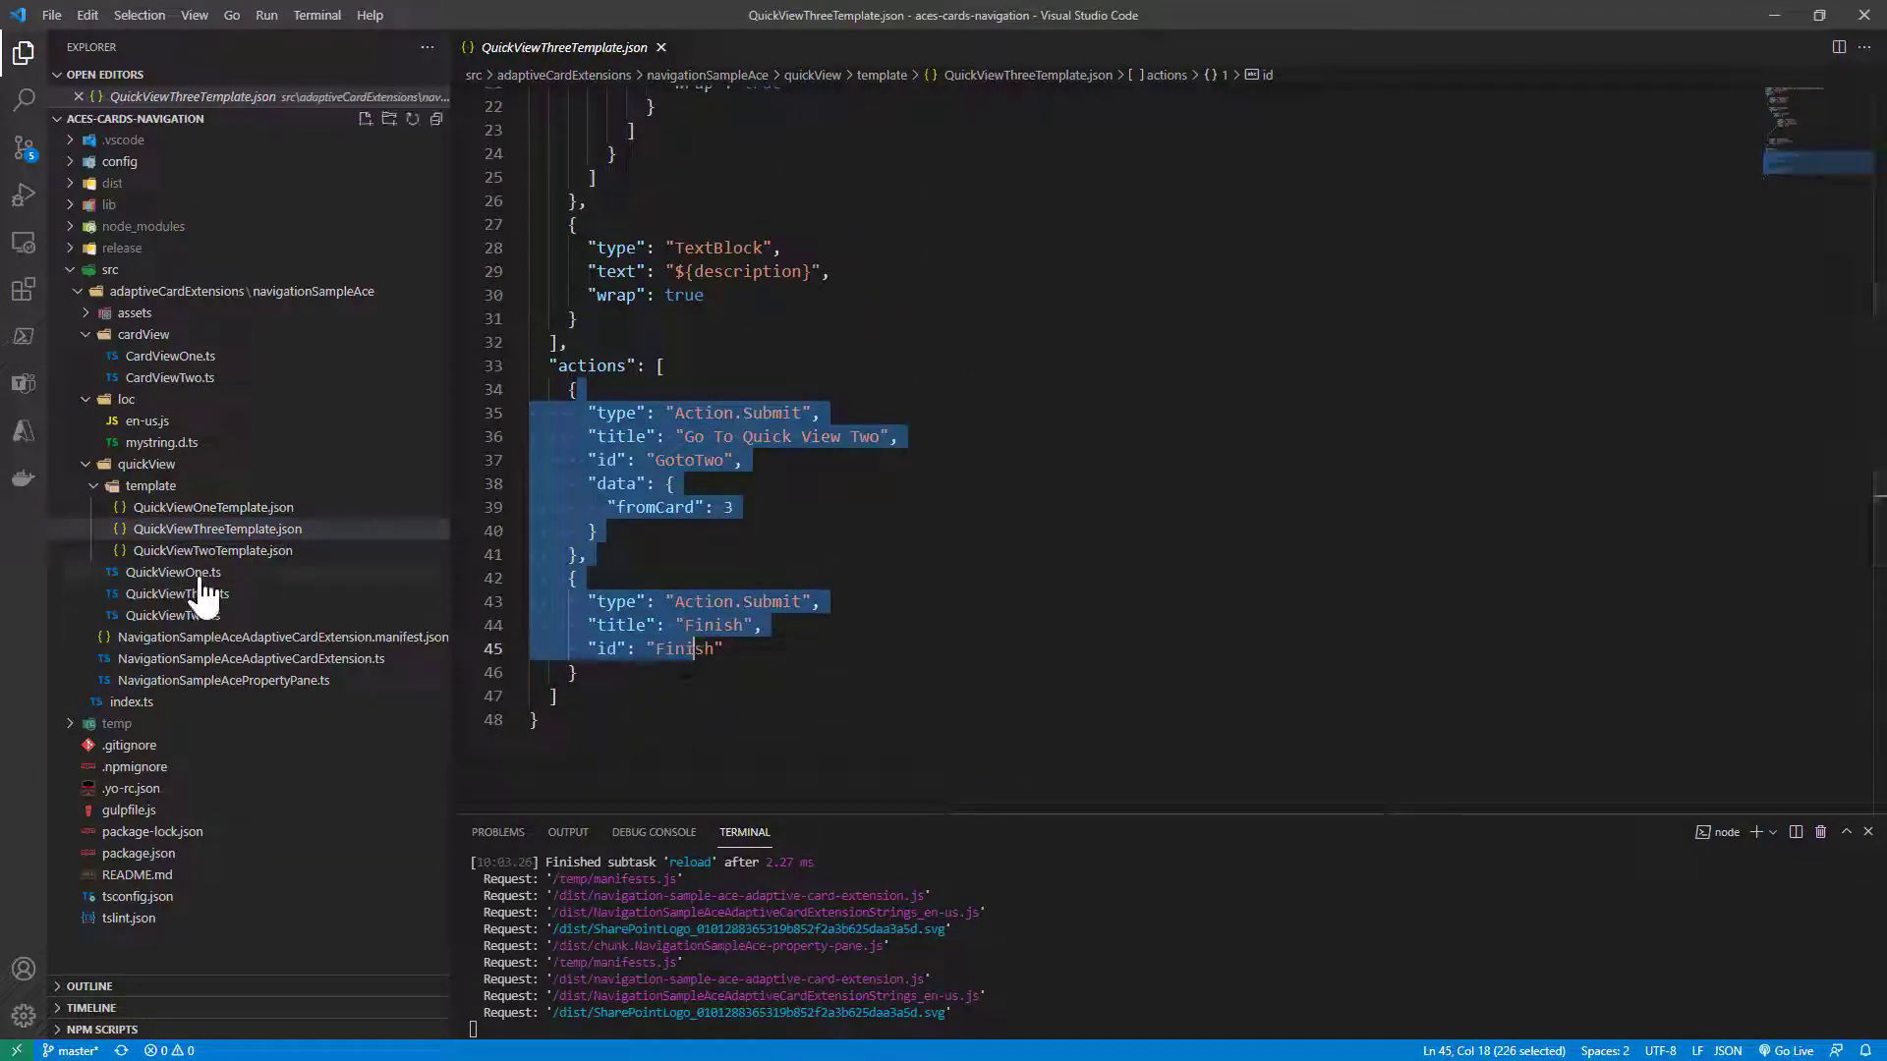
pyautogui.click(177, 593)
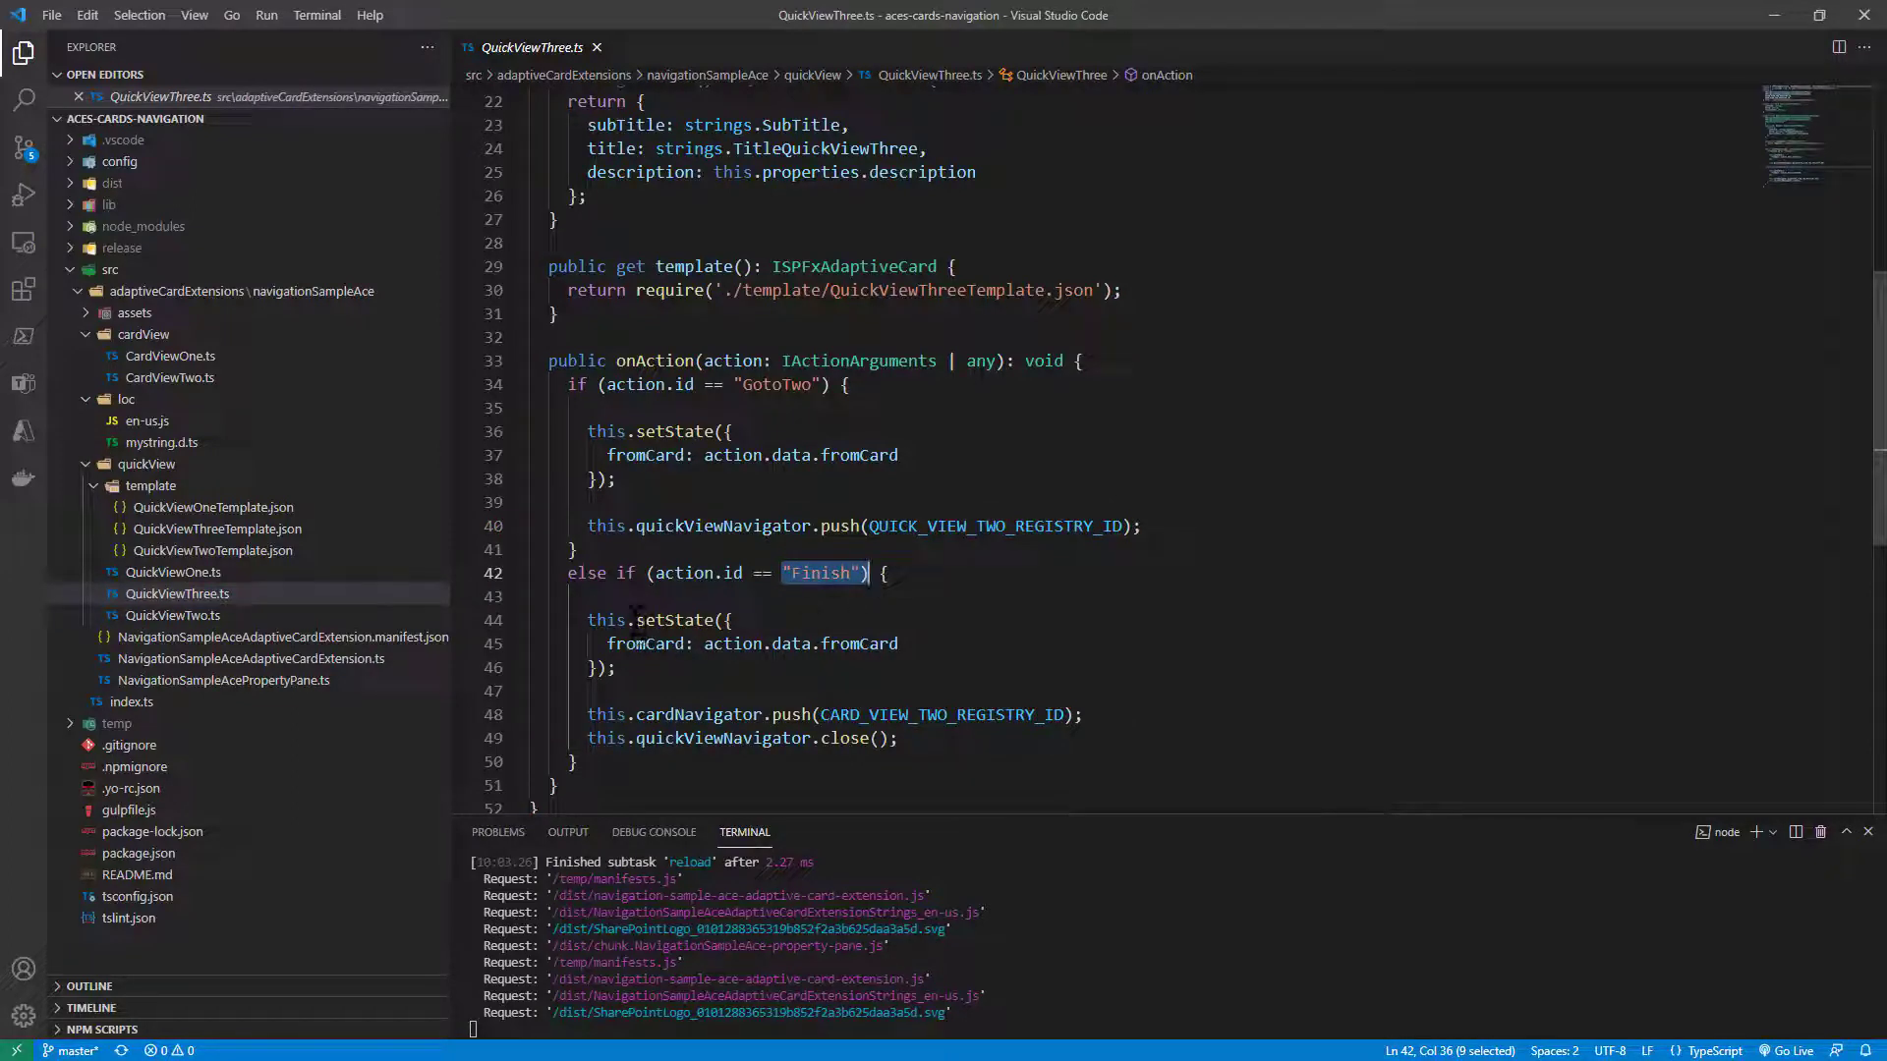
pyautogui.doubleClick(859, 644)
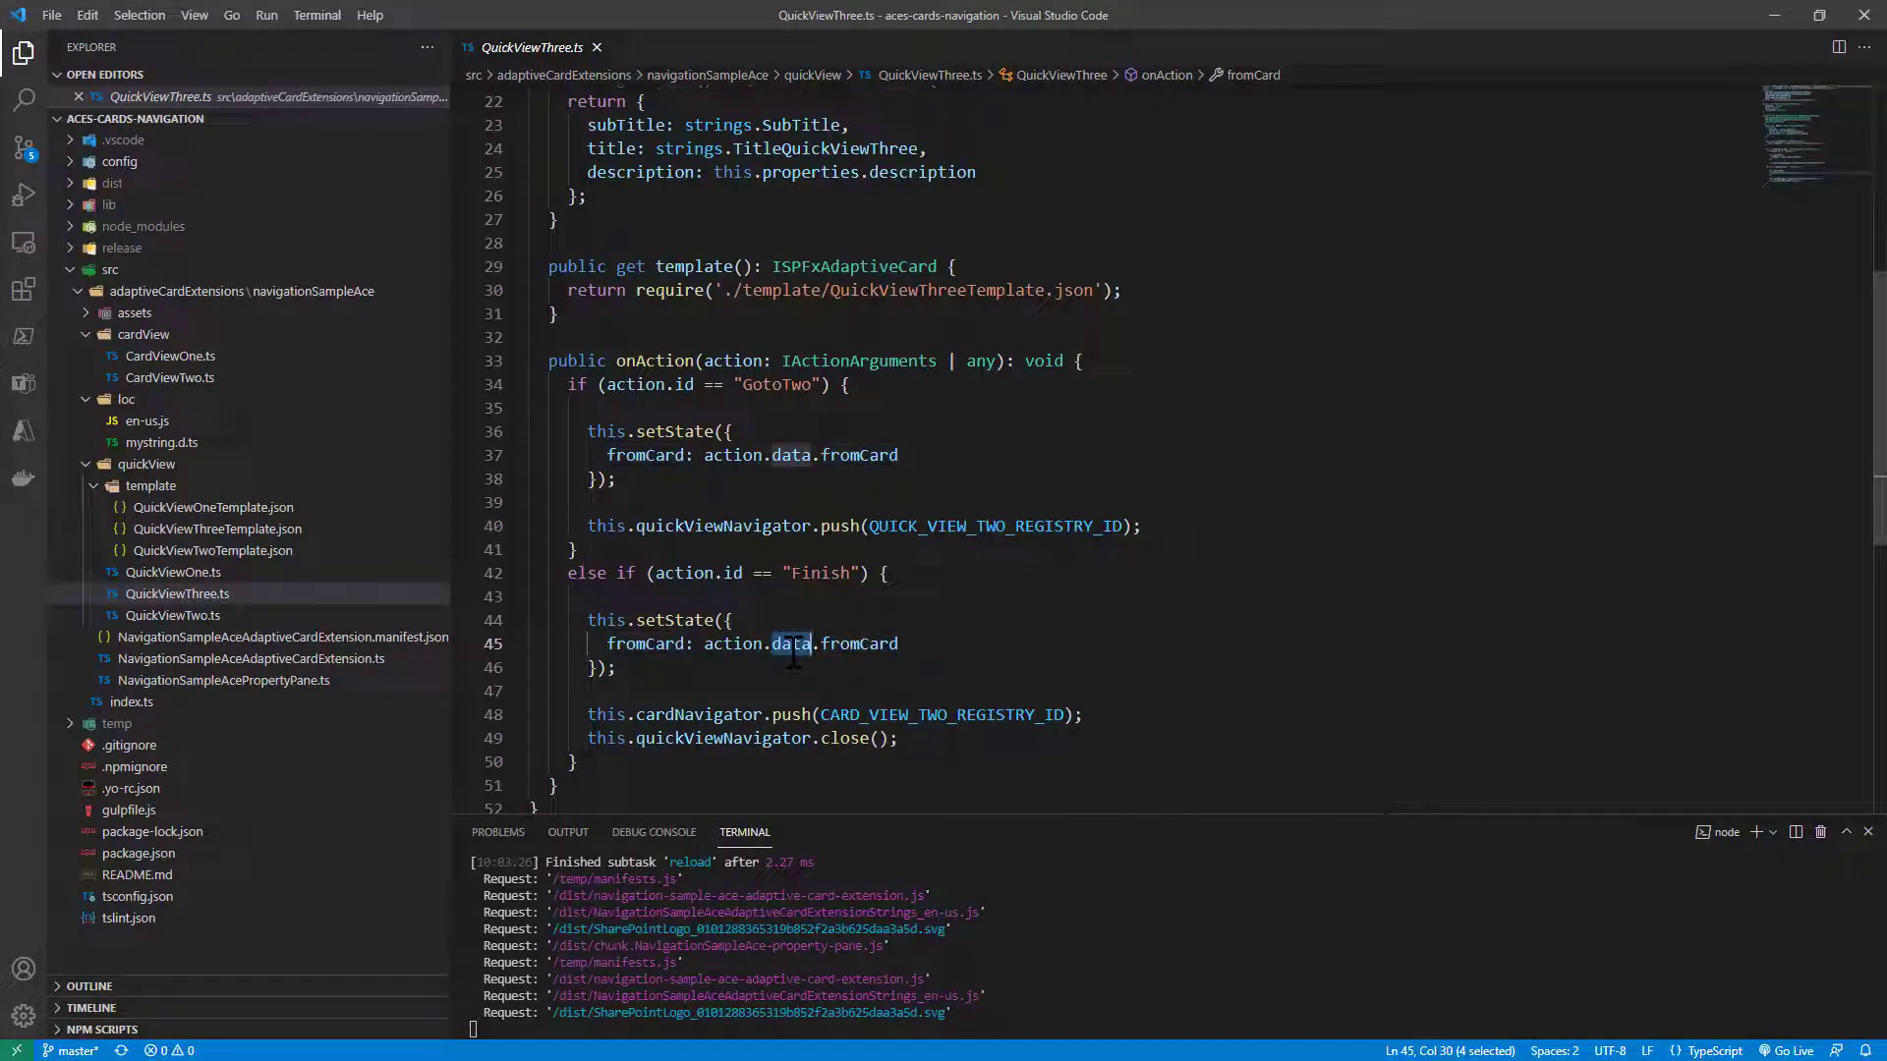
pyautogui.doubleClick(696, 714)
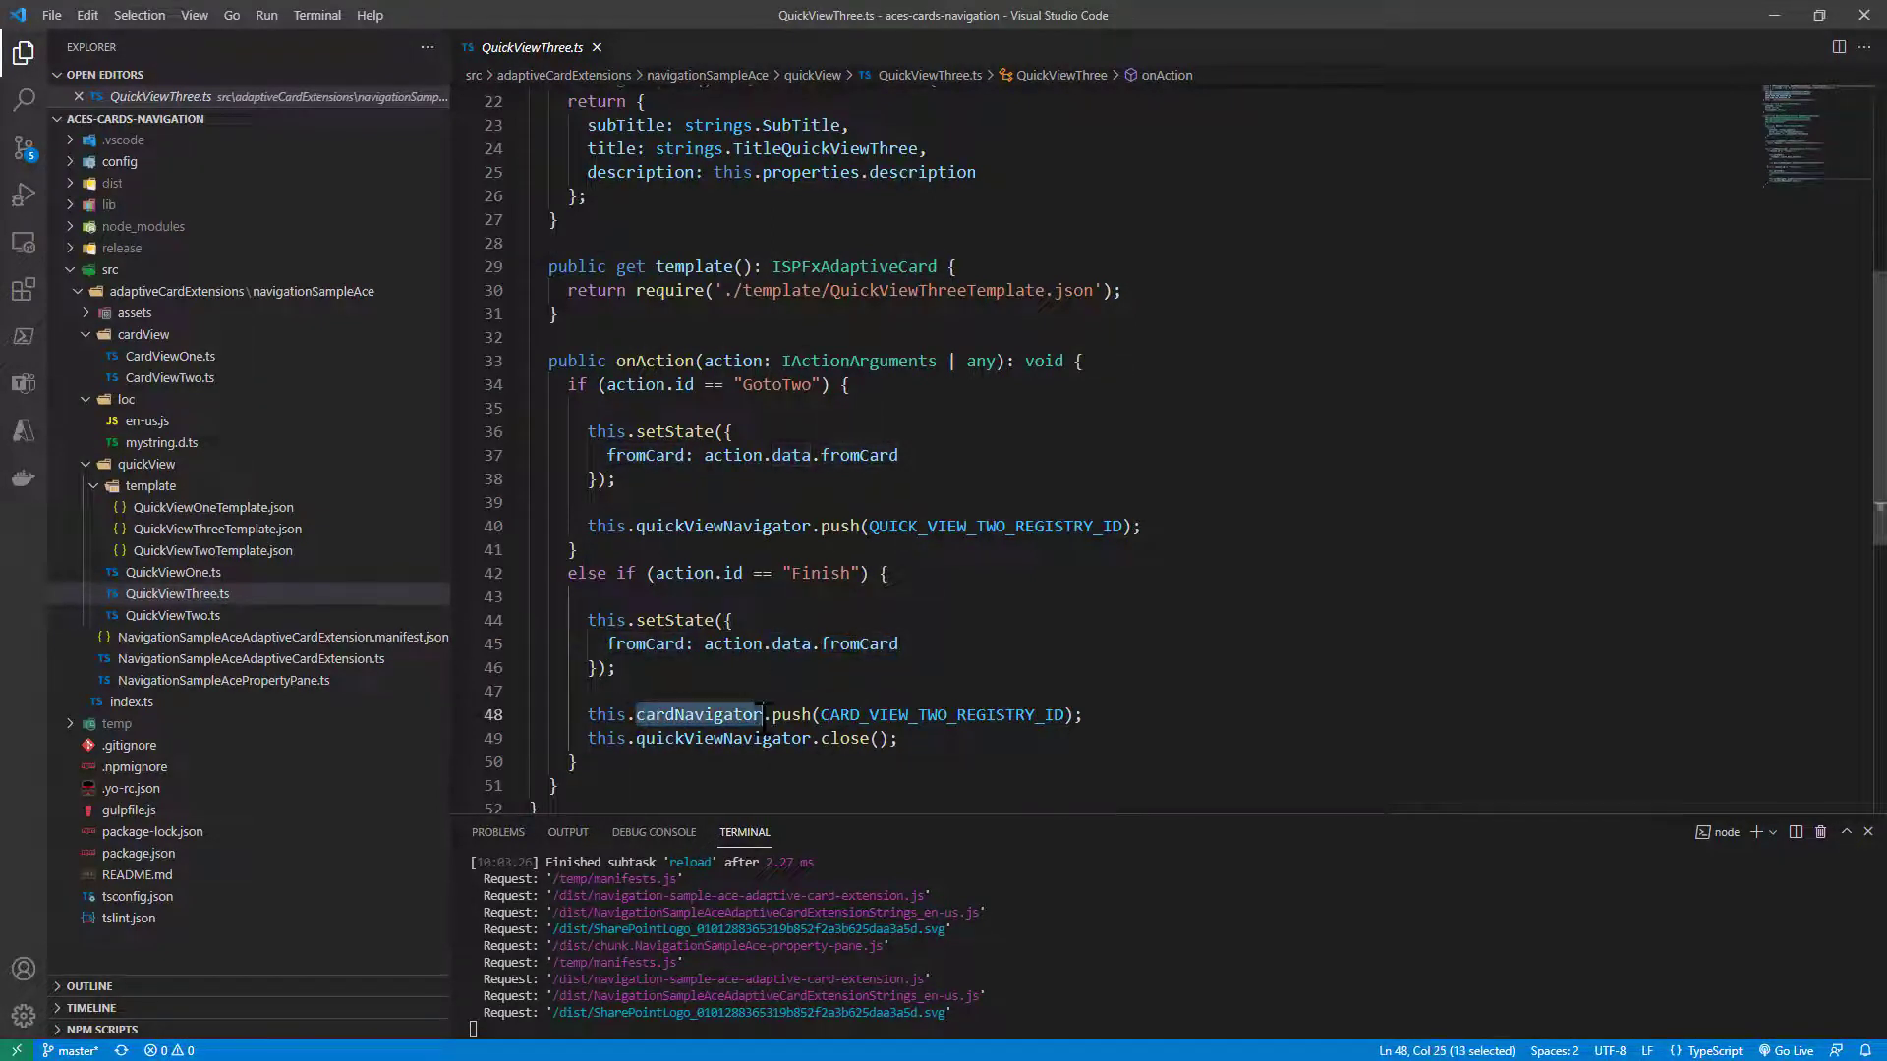